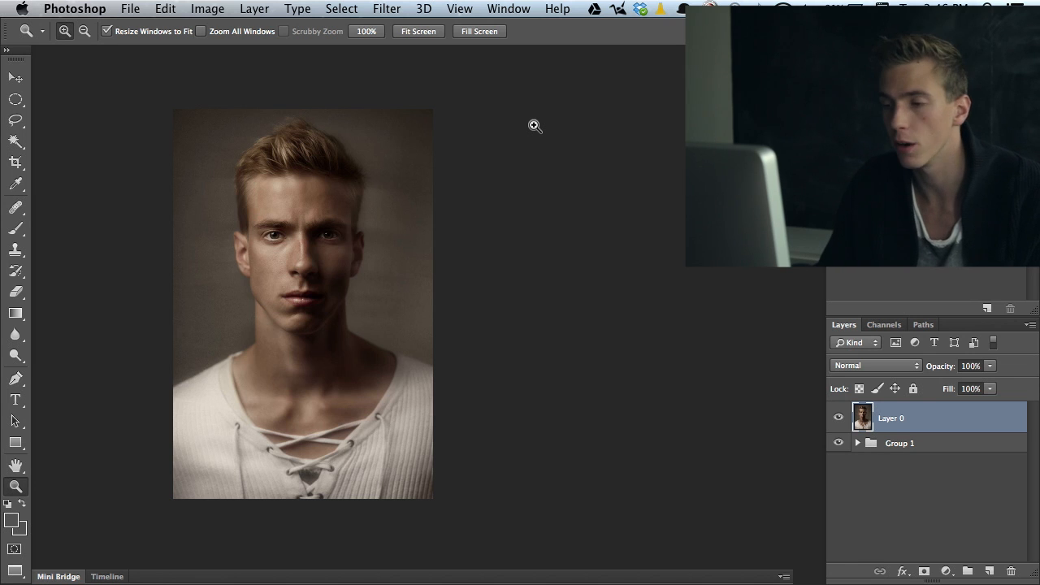
mouse_move(427, 200)
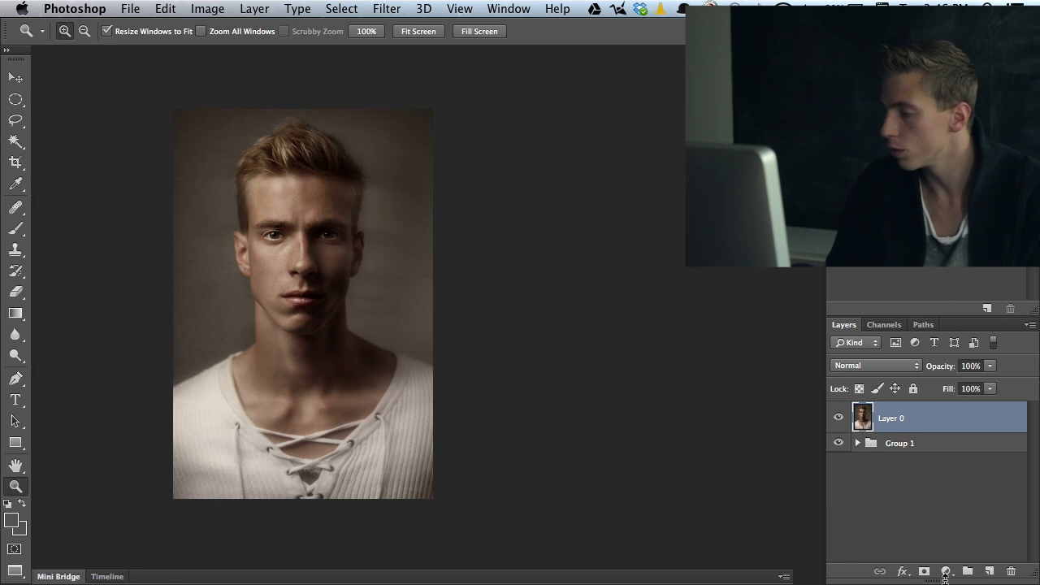
mouse_move(946, 572)
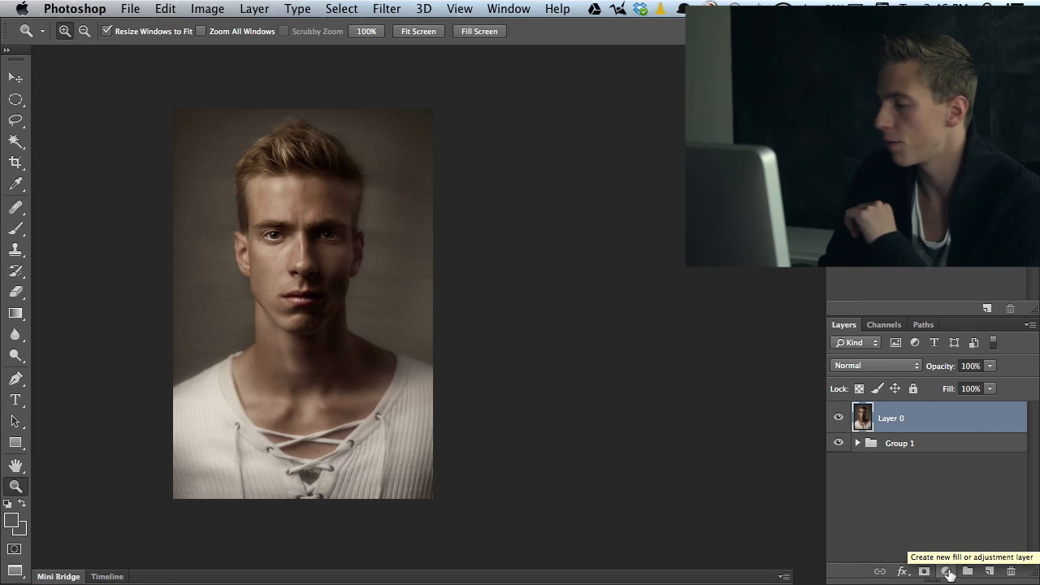
- Add a Selective Color adjustment layer and move its Properties panel beside the photo
left_click(949, 571)
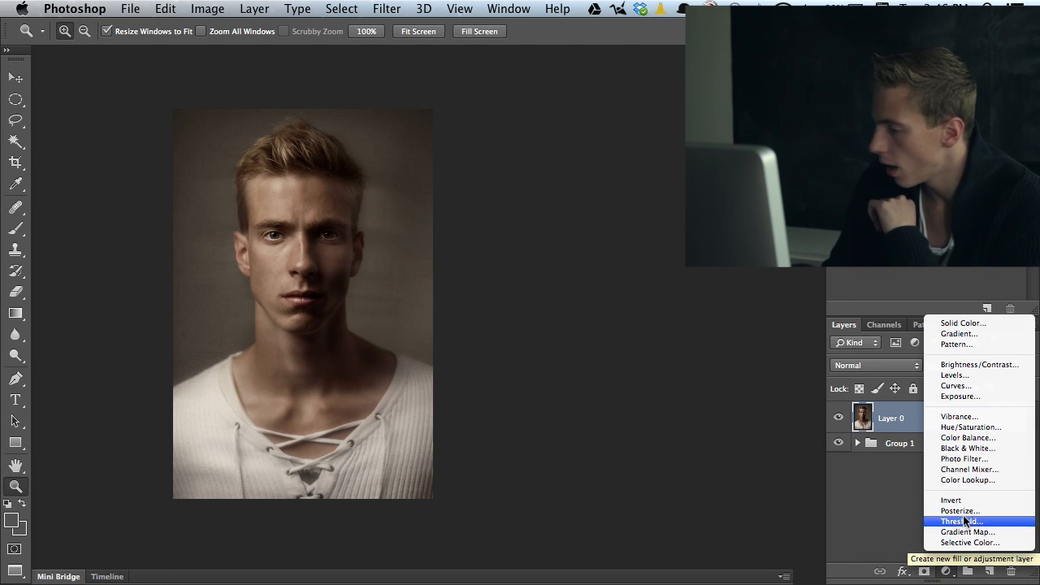
mouse_move(959, 542)
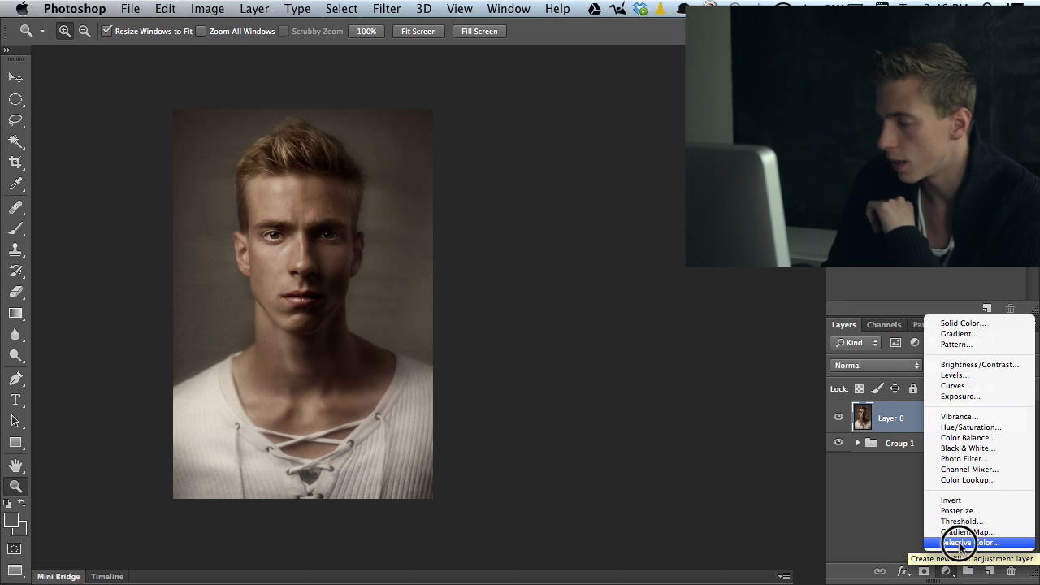
left_click(963, 542)
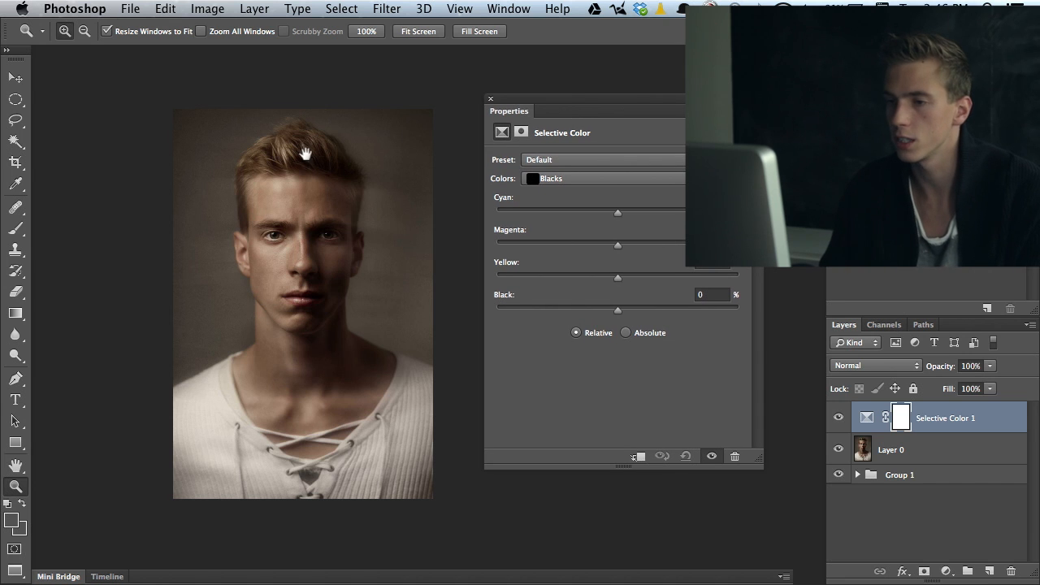
left_click_drag(622, 106, 472, 110)
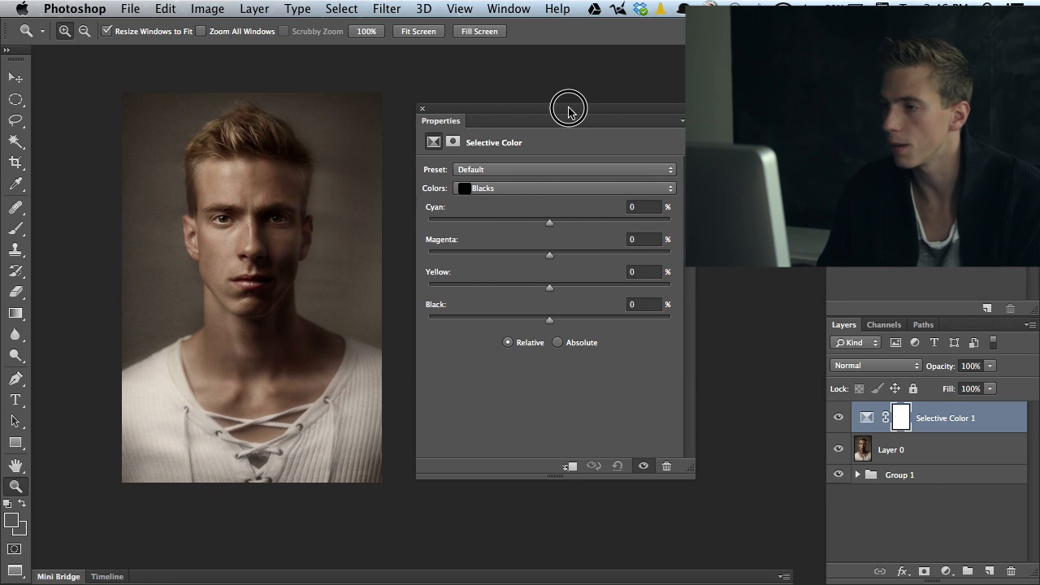
- Browse the Colors and Preset lists, keeping the Default preset and the Blacks range
left_click(564, 188)
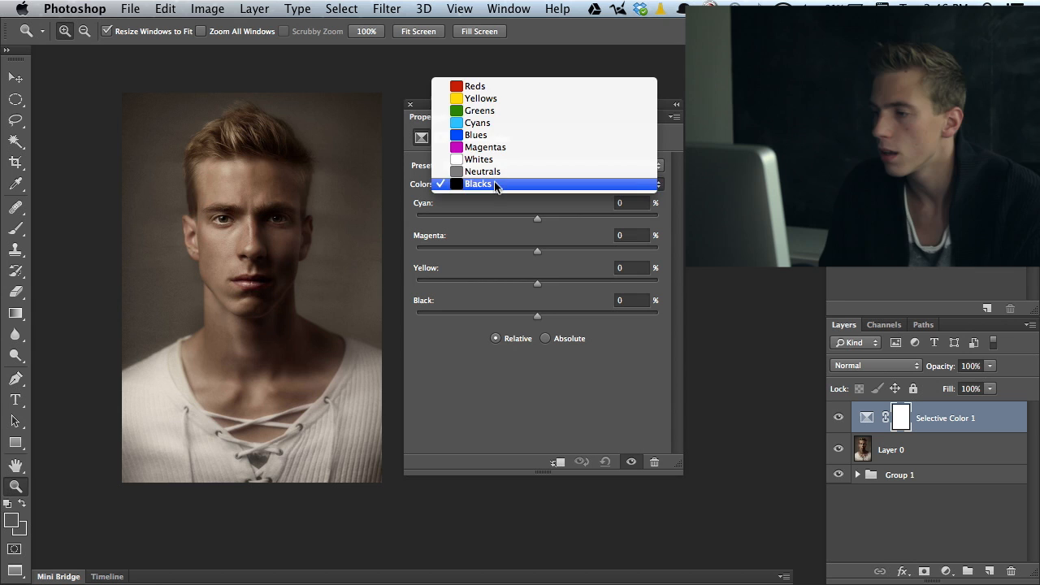
left_click(478, 184)
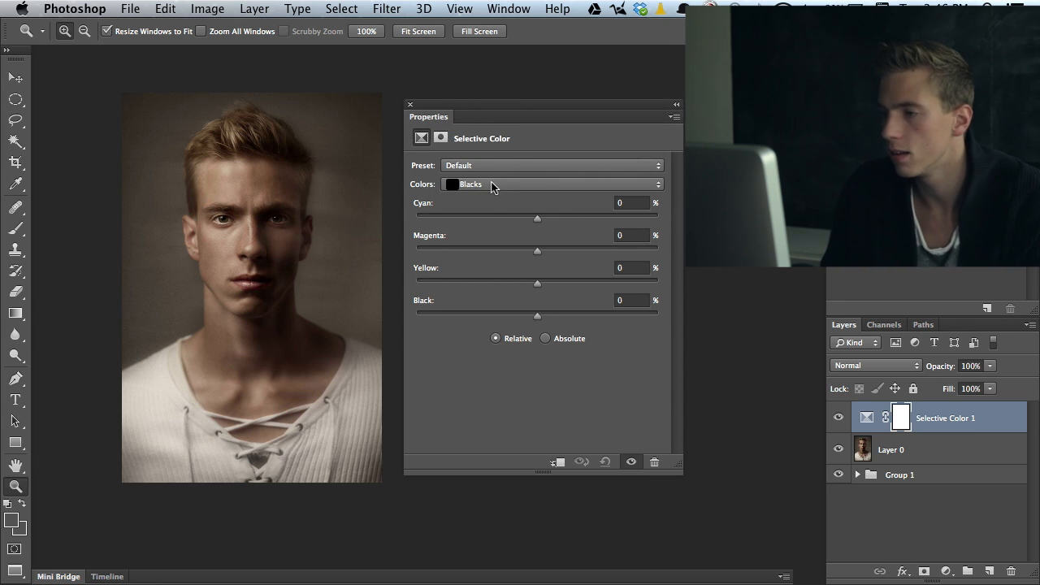
left_click(551, 165)
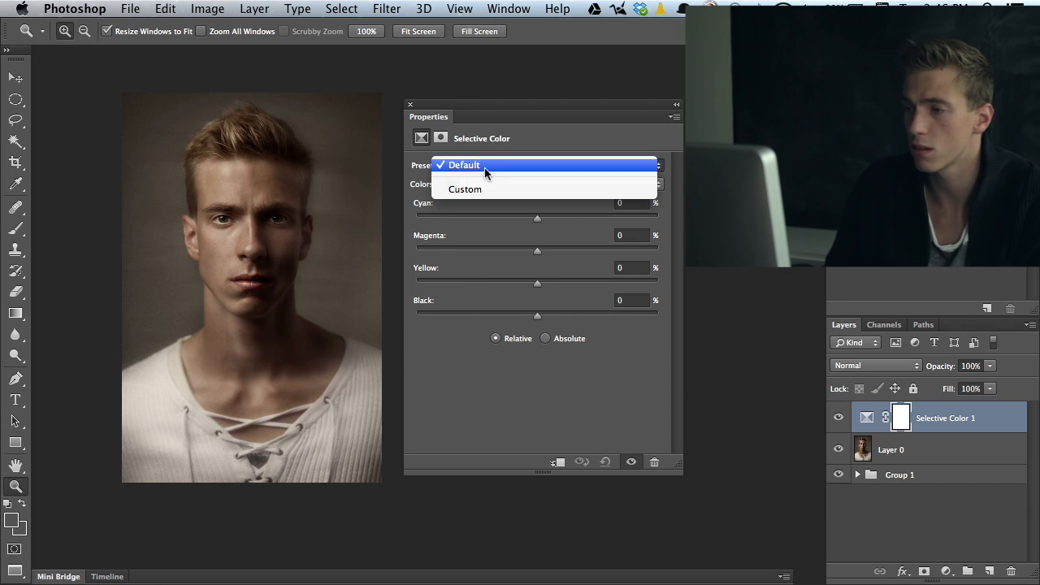
left_click(463, 165)
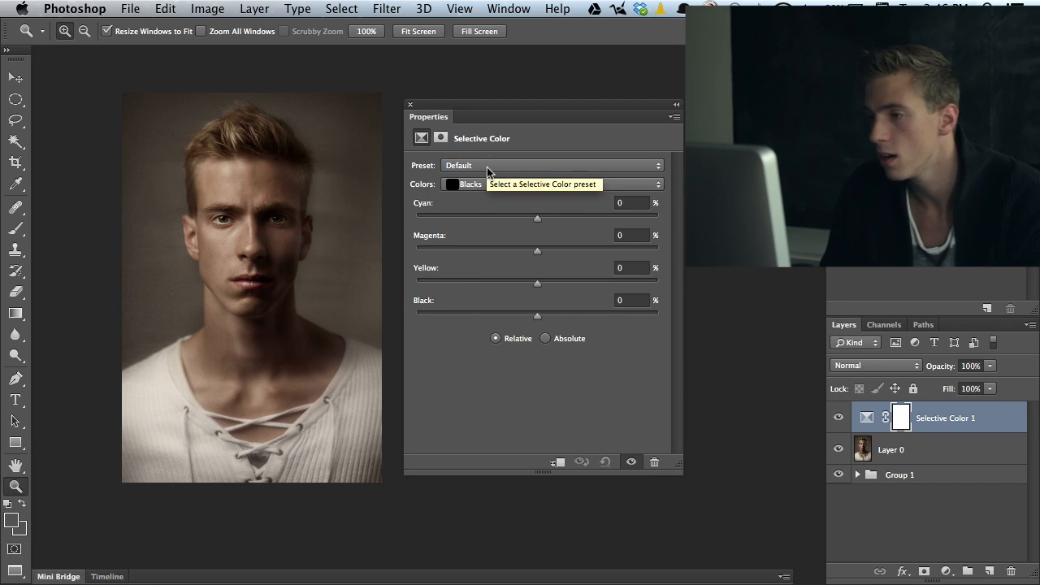
left_click(553, 165)
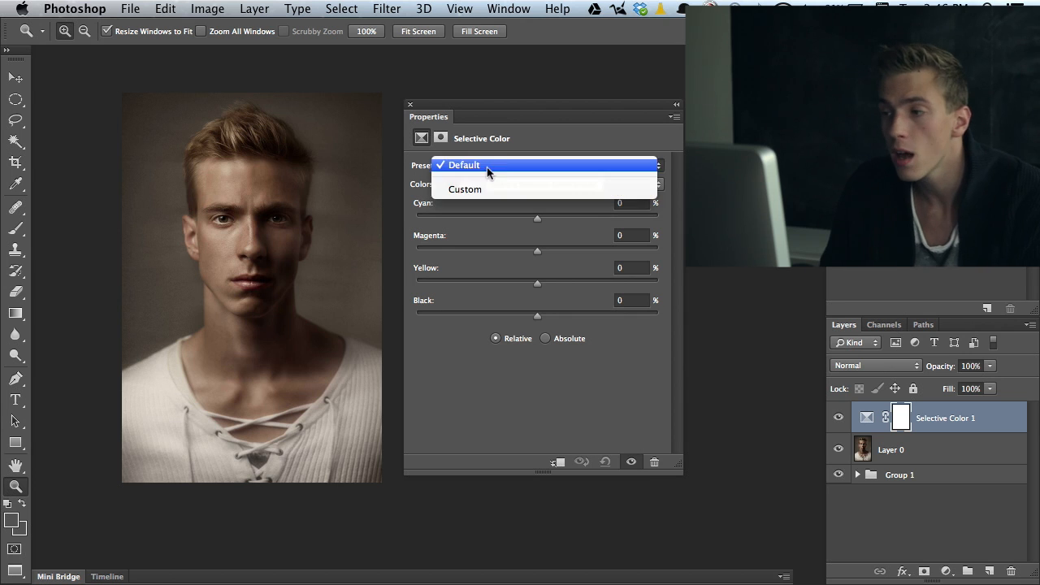
left_click(536, 183)
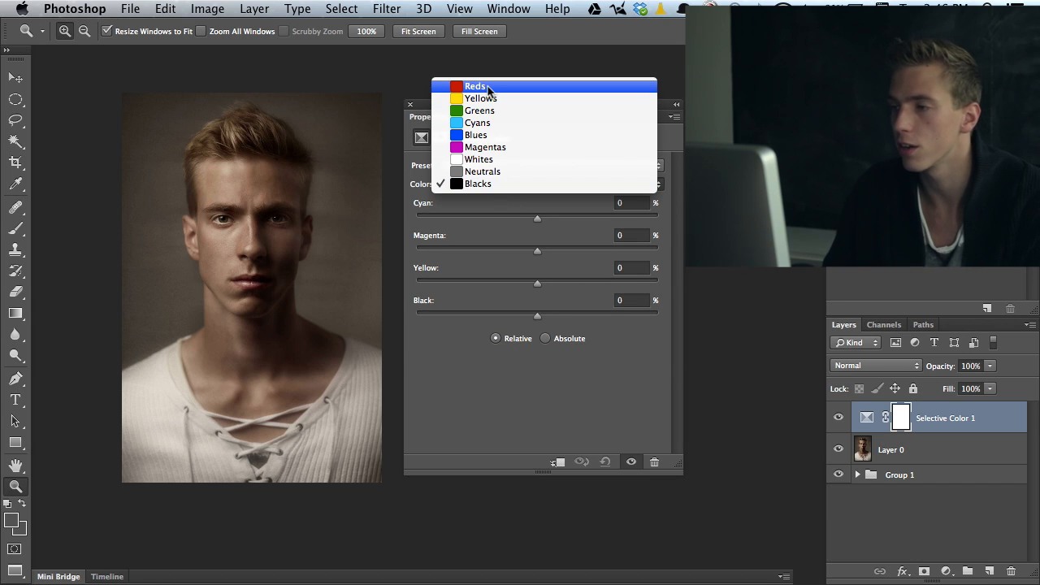
mouse_move(479, 110)
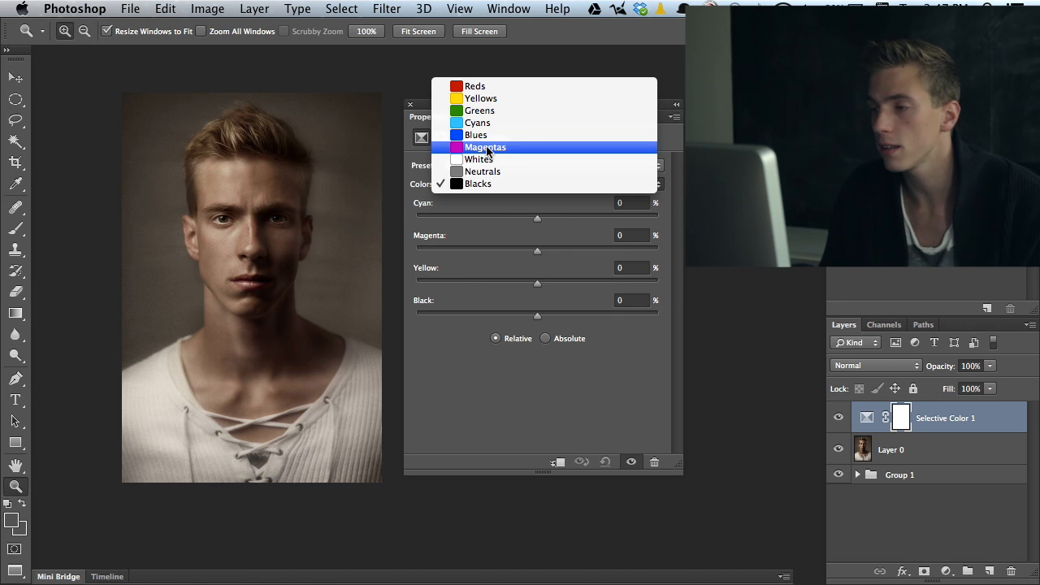
mouse_move(483, 172)
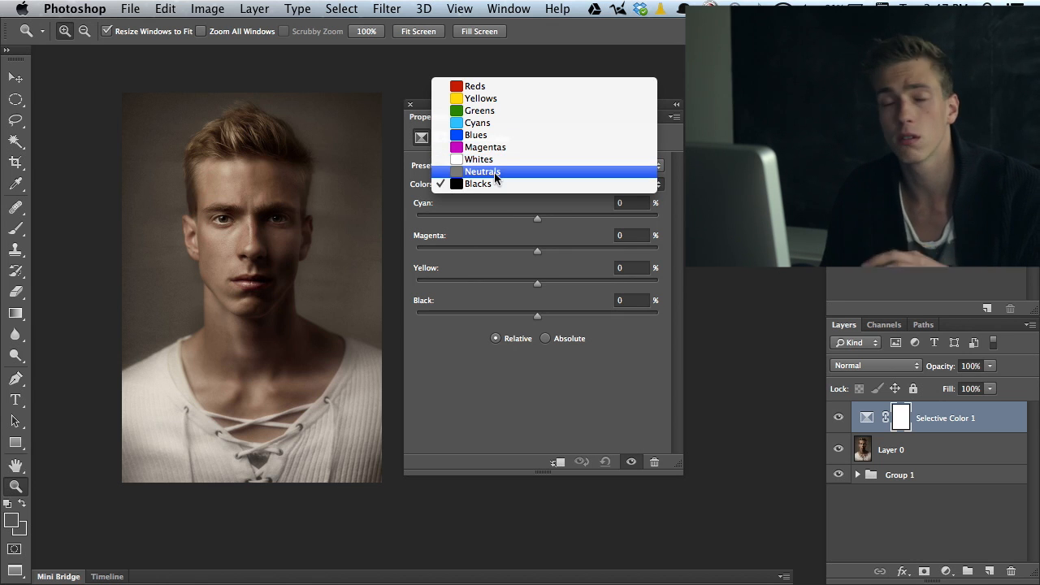
left_click(482, 171)
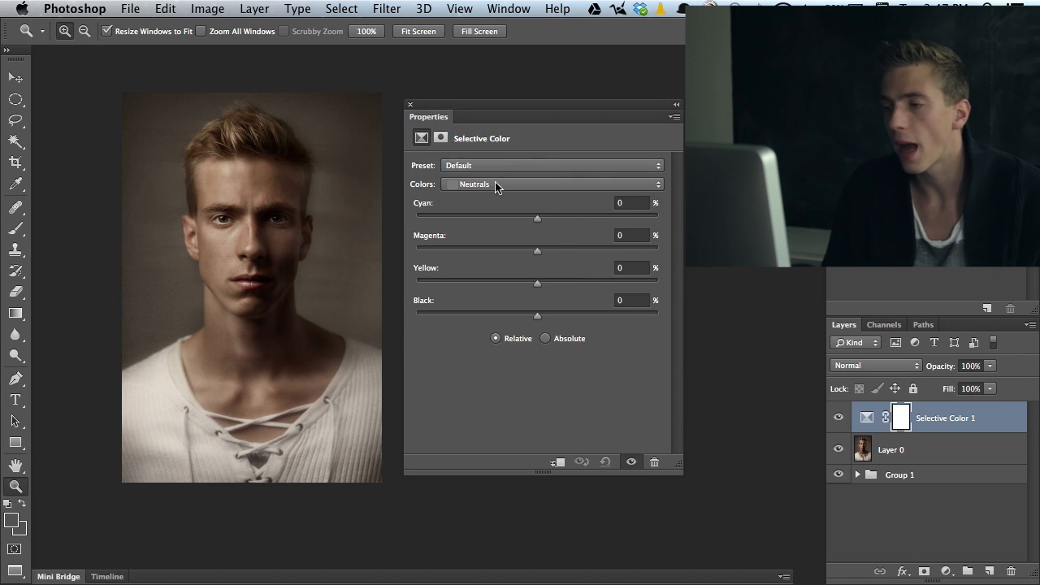
left_click(551, 183)
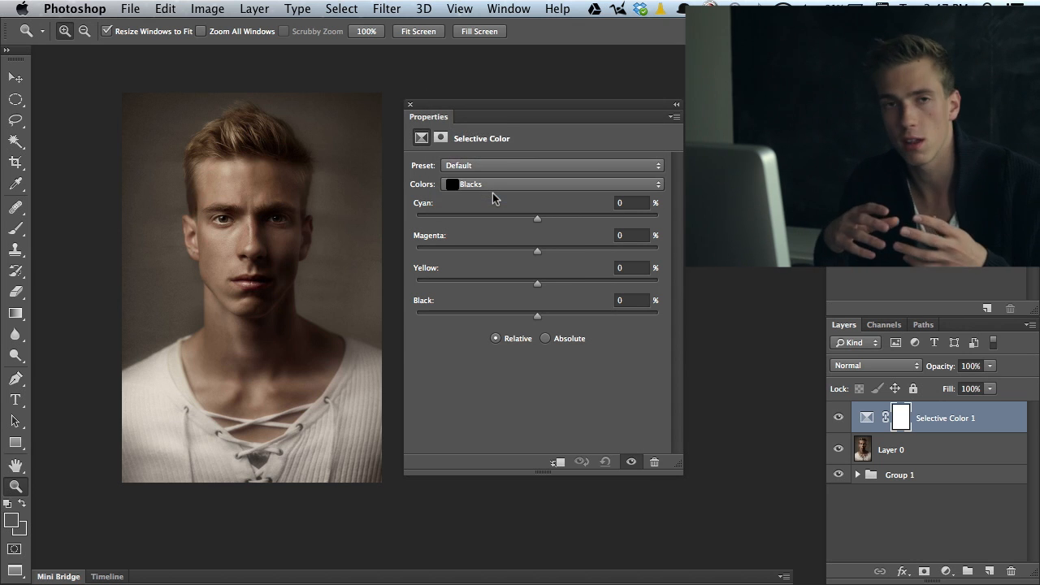
mouse_move(528, 304)
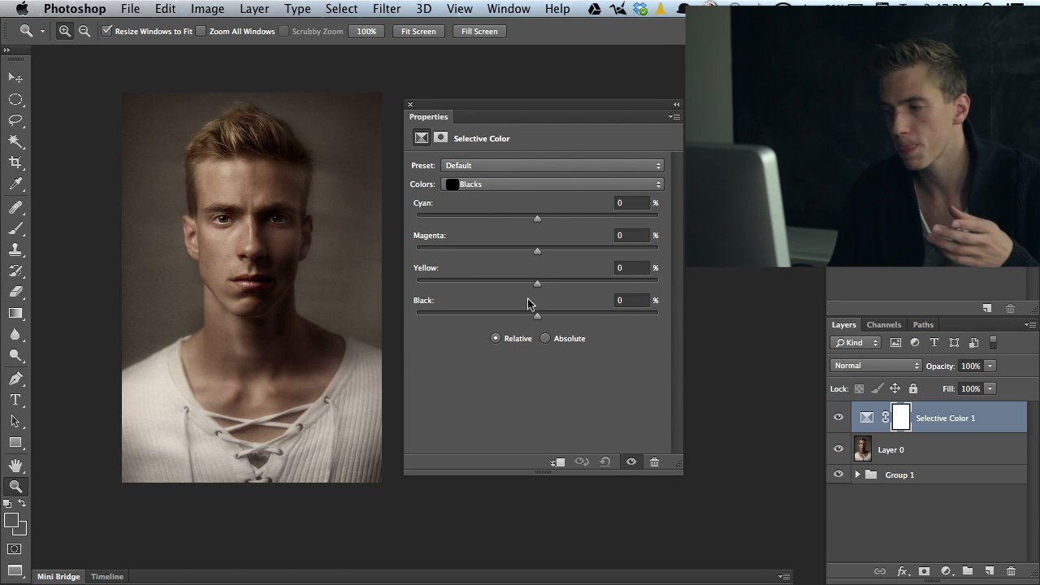
- Set the Blacks Cyan slider to about +31% for teal shadows
left_click_drag(537, 218, 567, 218)
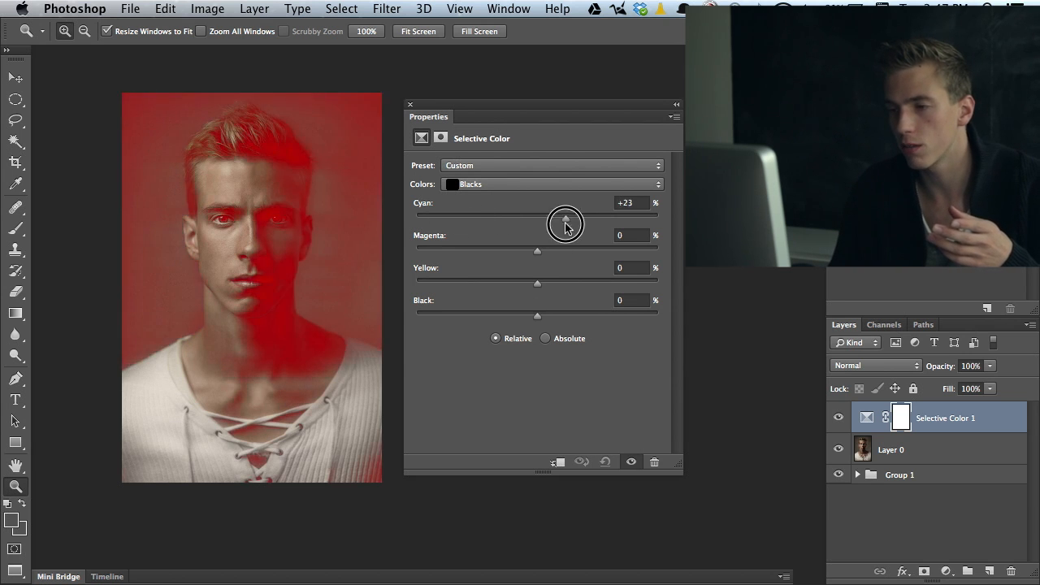
left_click_drag(566, 224, 537, 220)
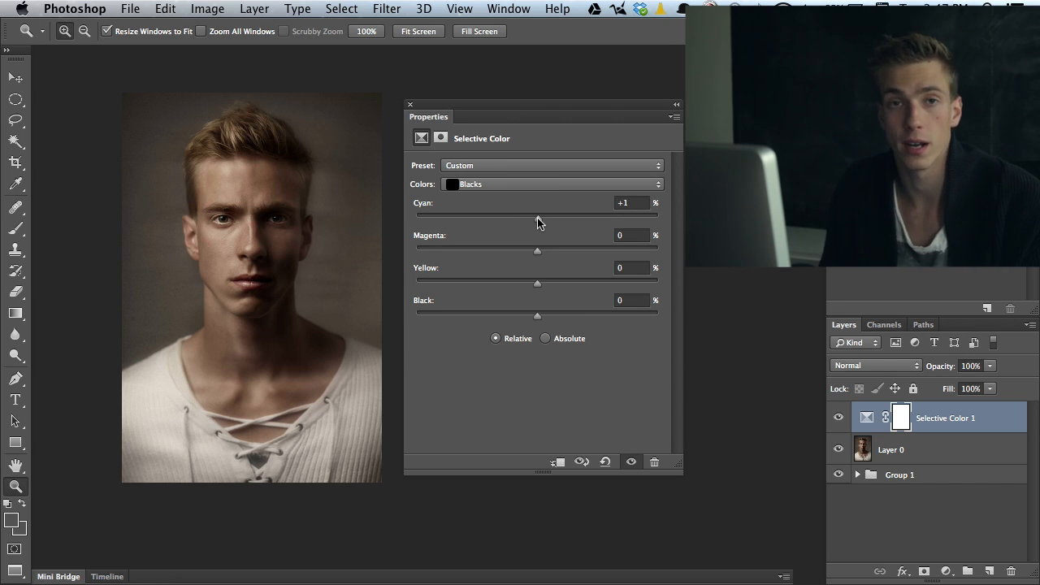
mouse_move(523, 187)
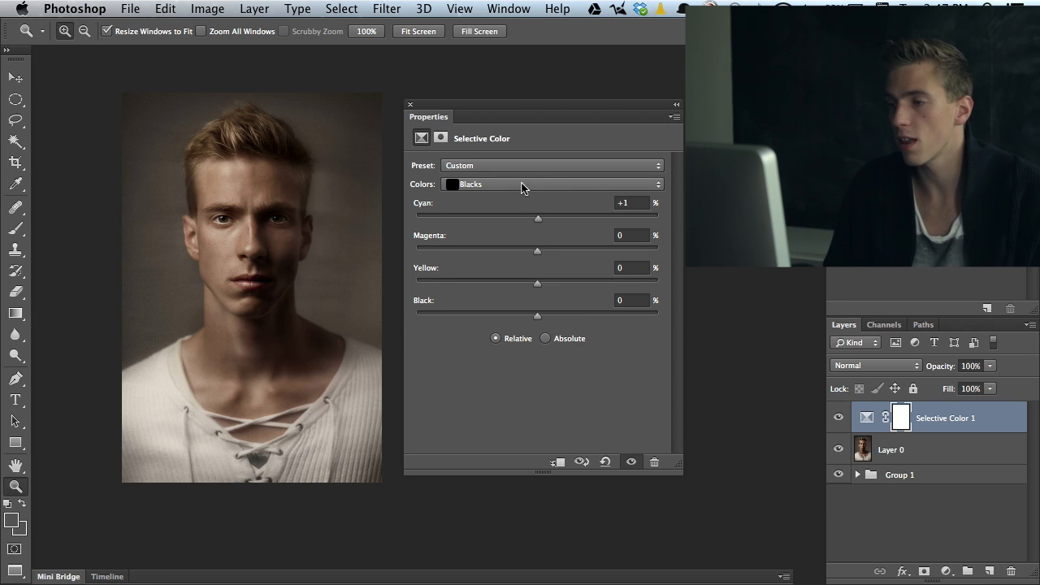
left_click(551, 183)
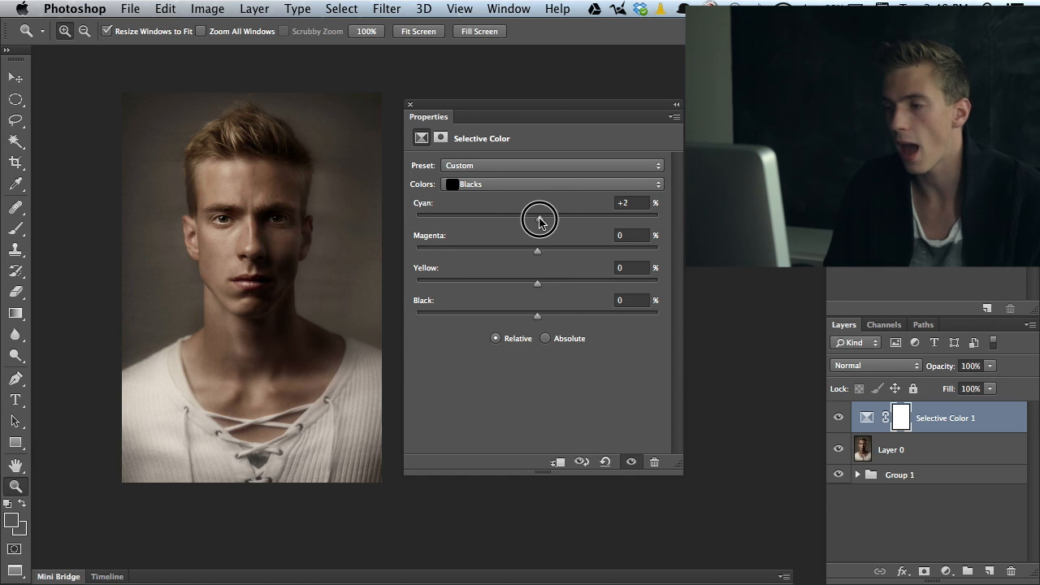
left_click_drag(538, 218, 561, 218)
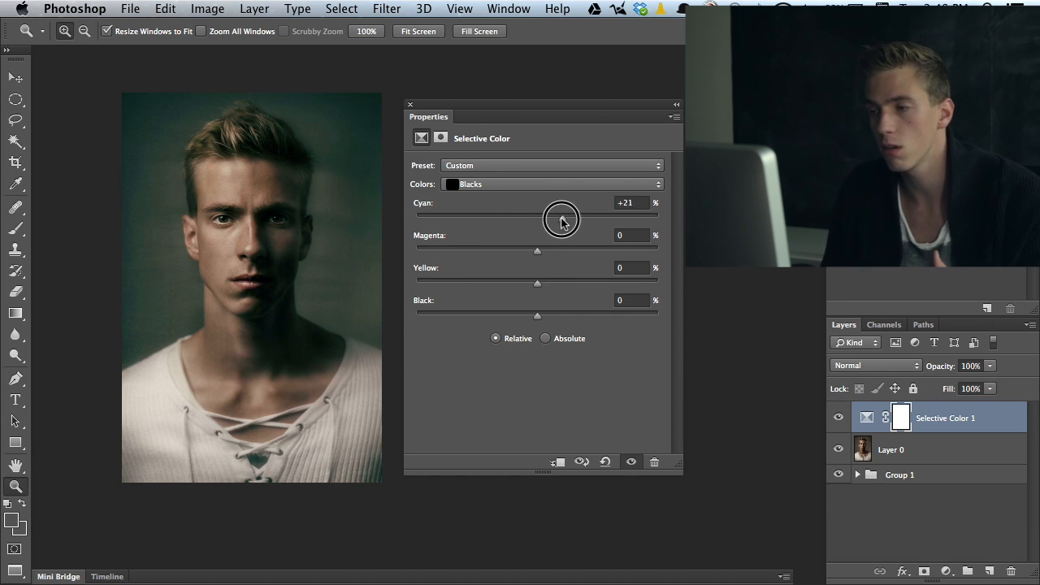
left_click_drag(561, 217, 488, 217)
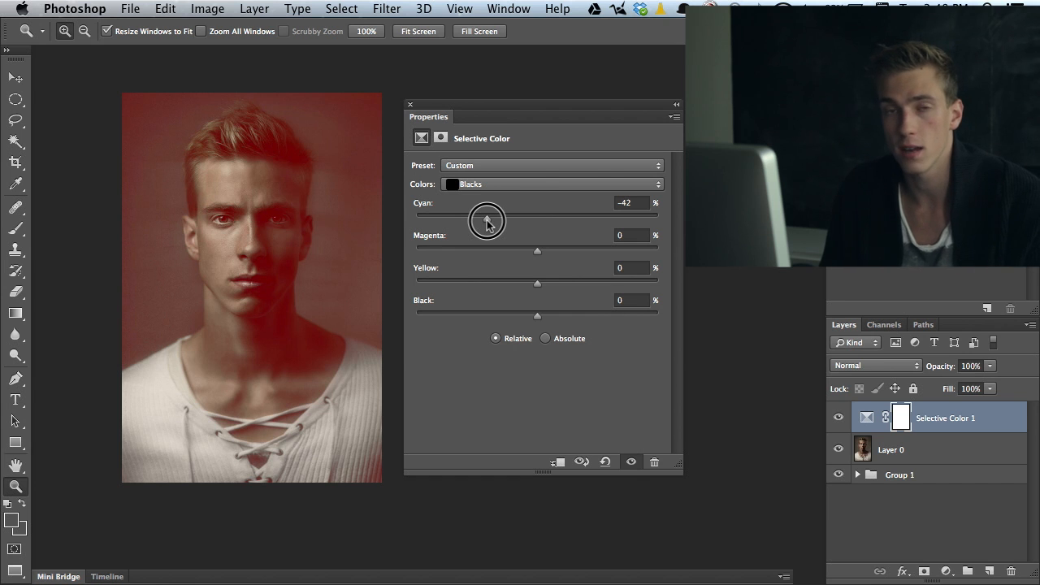
left_click_drag(488, 221, 494, 221)
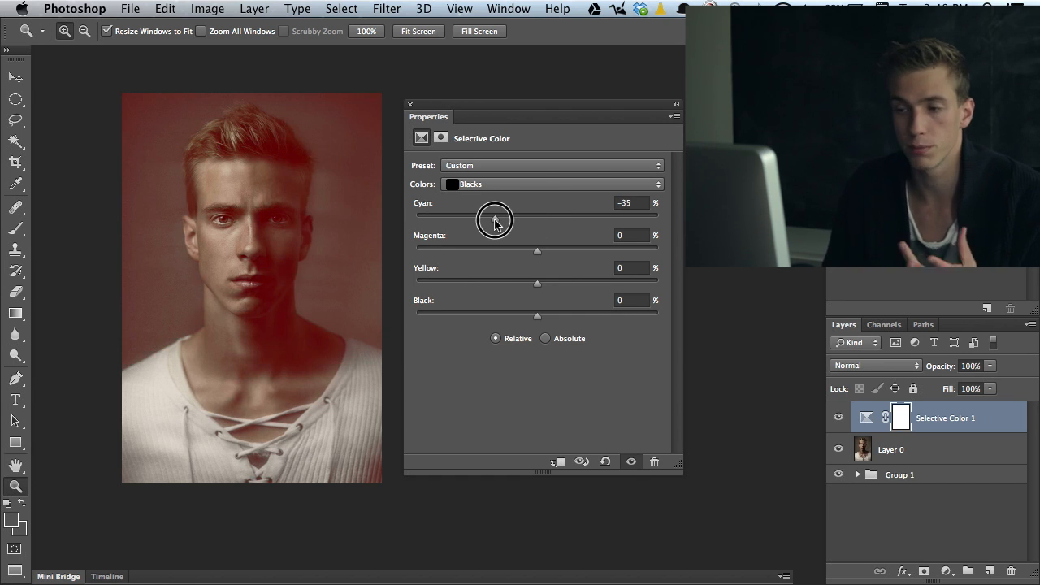
left_click_drag(494, 220, 535, 220)
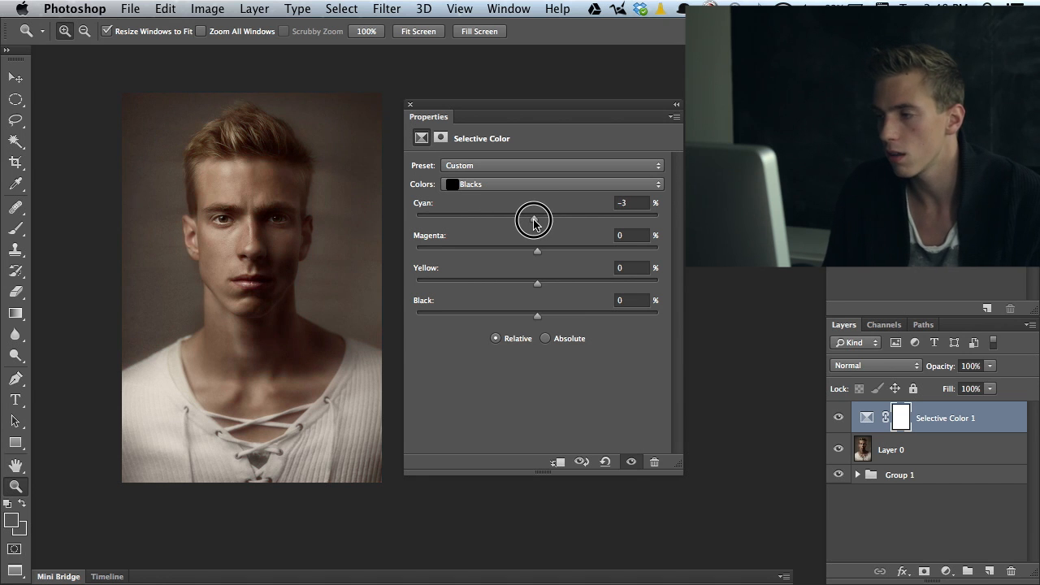
left_click_drag(533, 220, 579, 220)
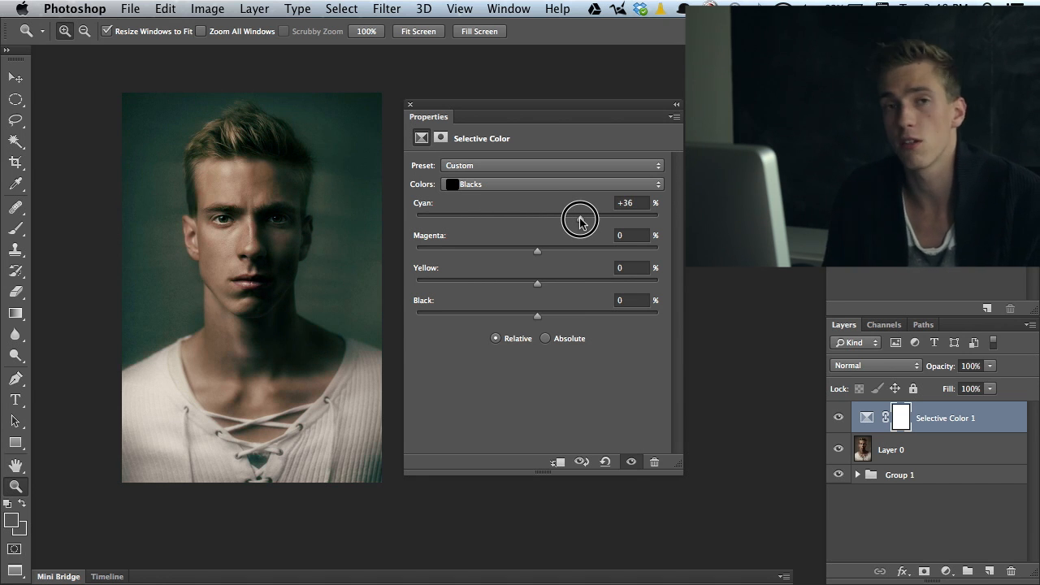
left_click_drag(581, 216, 579, 216)
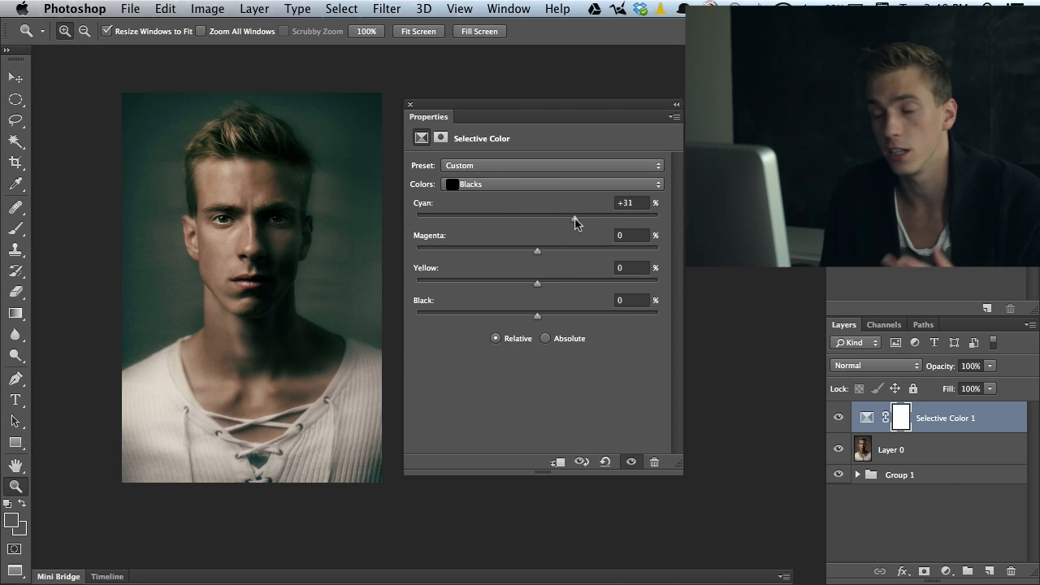
- Set the Blacks Magenta to +10 and Yellow to -2
left_click_drag(538, 250, 569, 250)
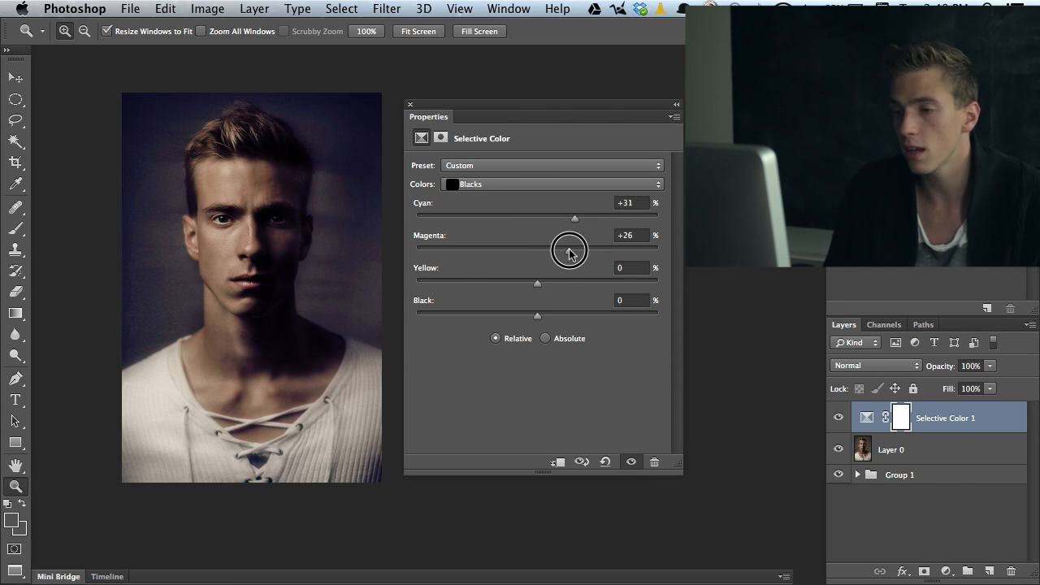
left_click_drag(574, 250, 499, 250)
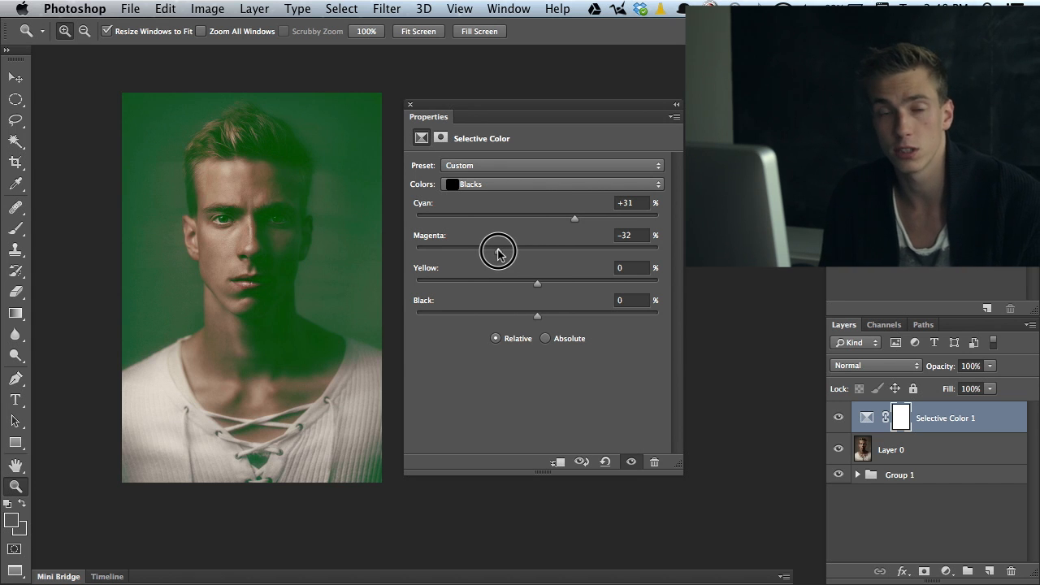
left_click_drag(498, 250, 550, 251)
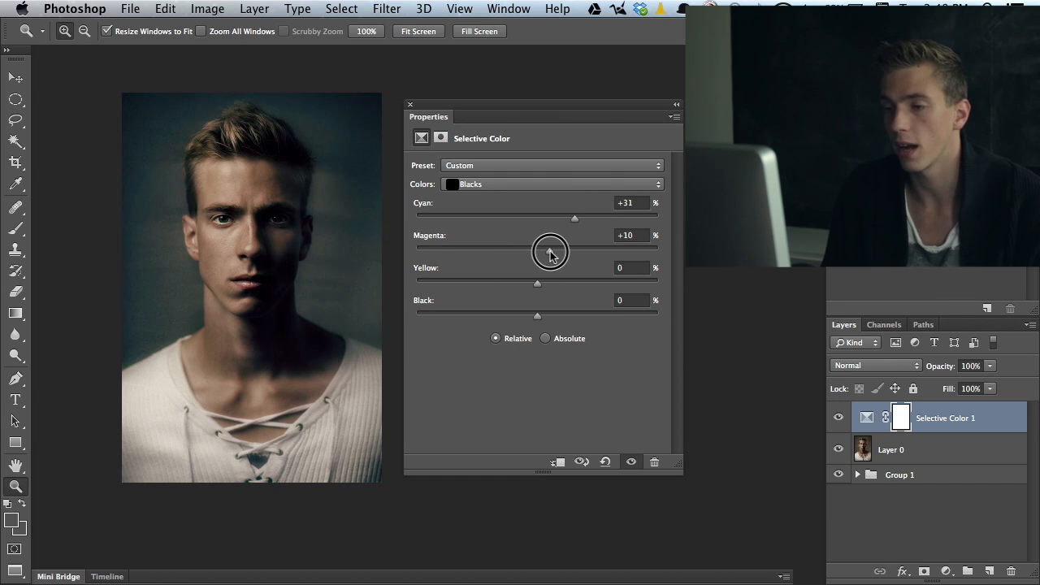
left_click_drag(549, 252, 551, 252)
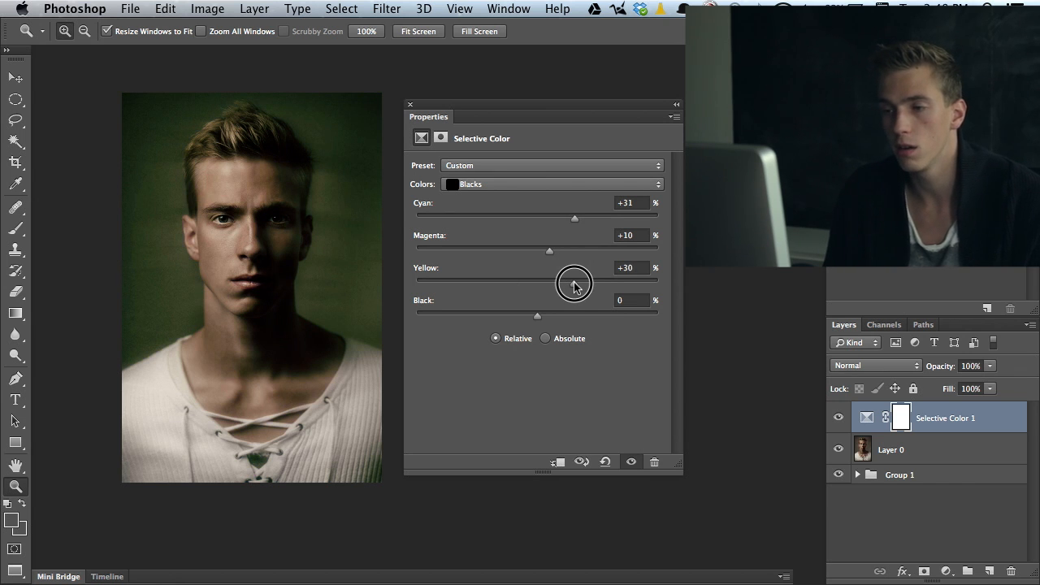
left_click_drag(574, 282, 512, 282)
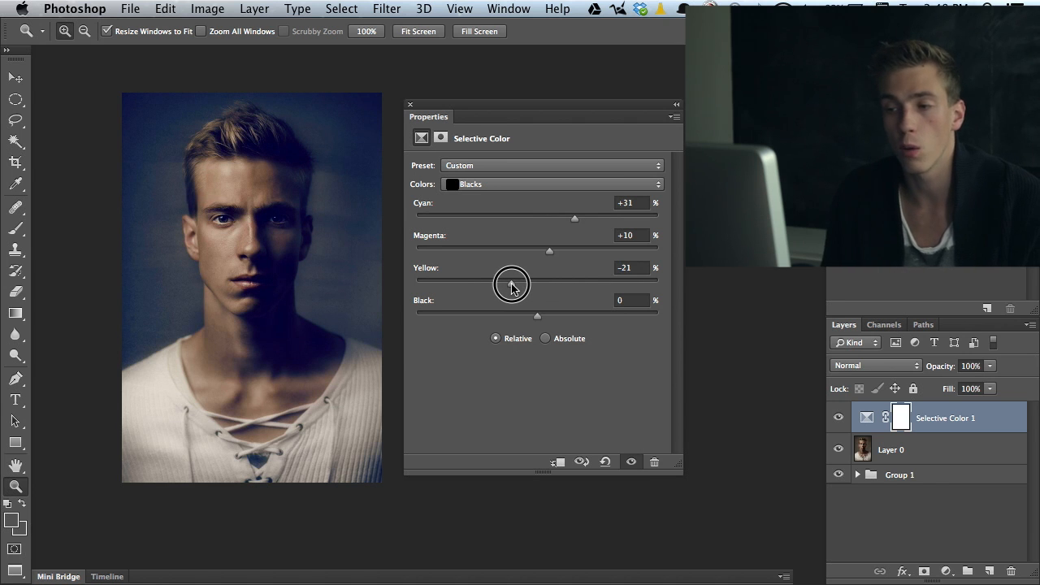
left_click_drag(512, 284, 524, 284)
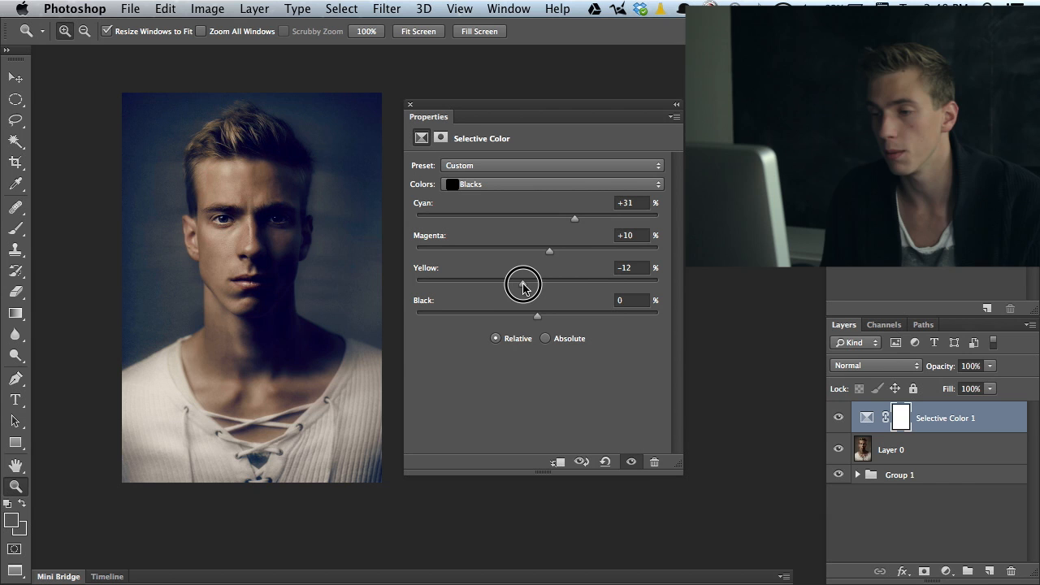
left_click_drag(523, 285, 537, 285)
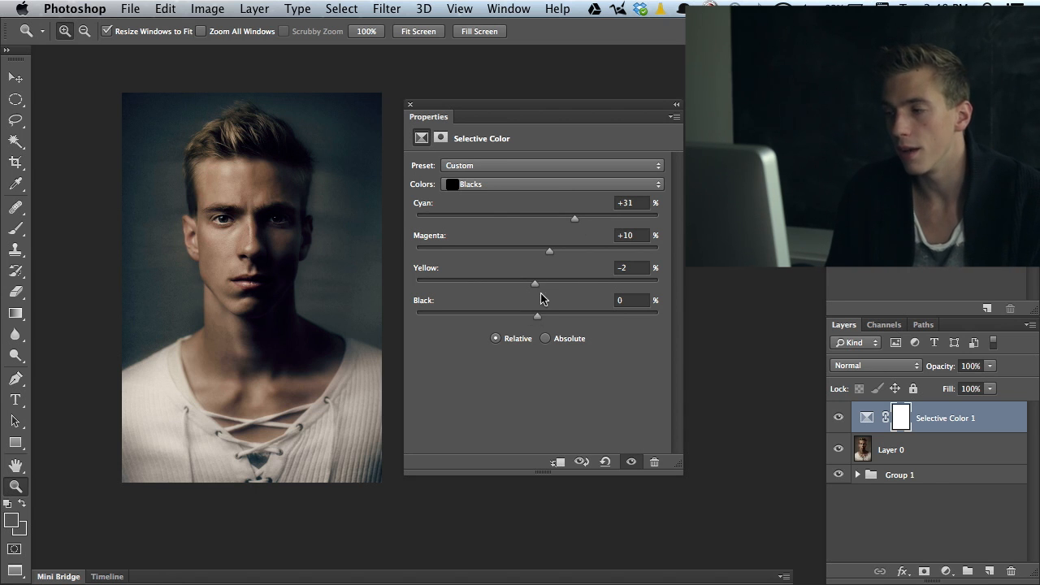
mouse_move(540, 319)
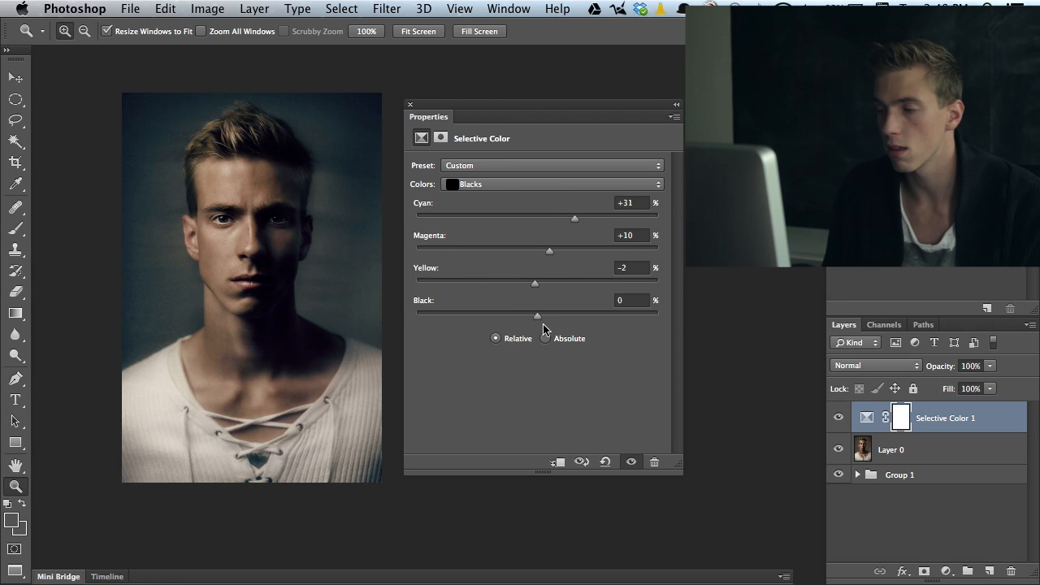
- Test heavier and lighter Black values in the Blacks range, settling at +5
left_click_drag(536, 315, 583, 315)
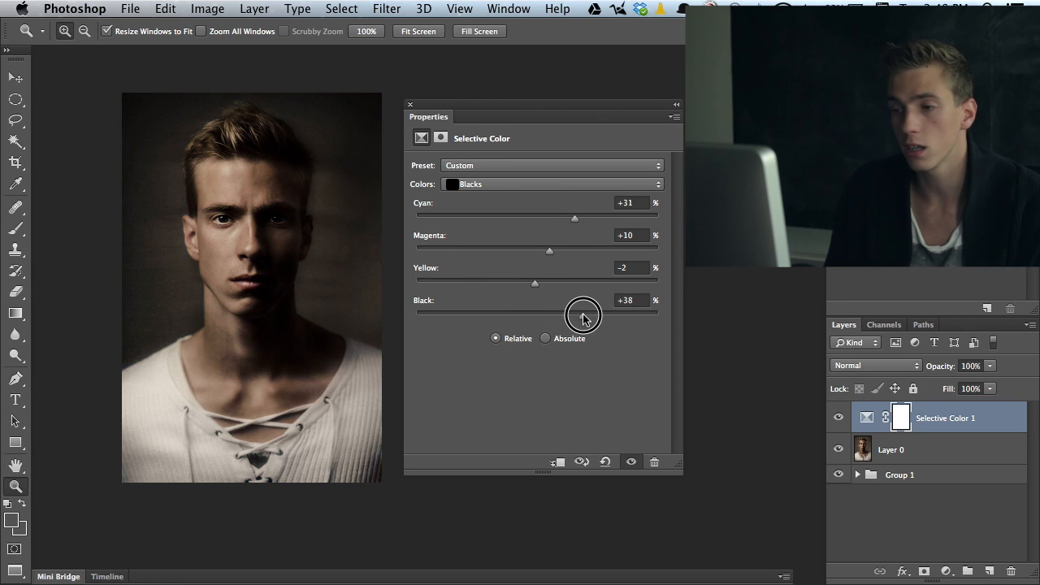
left_click_drag(573, 312, 601, 311)
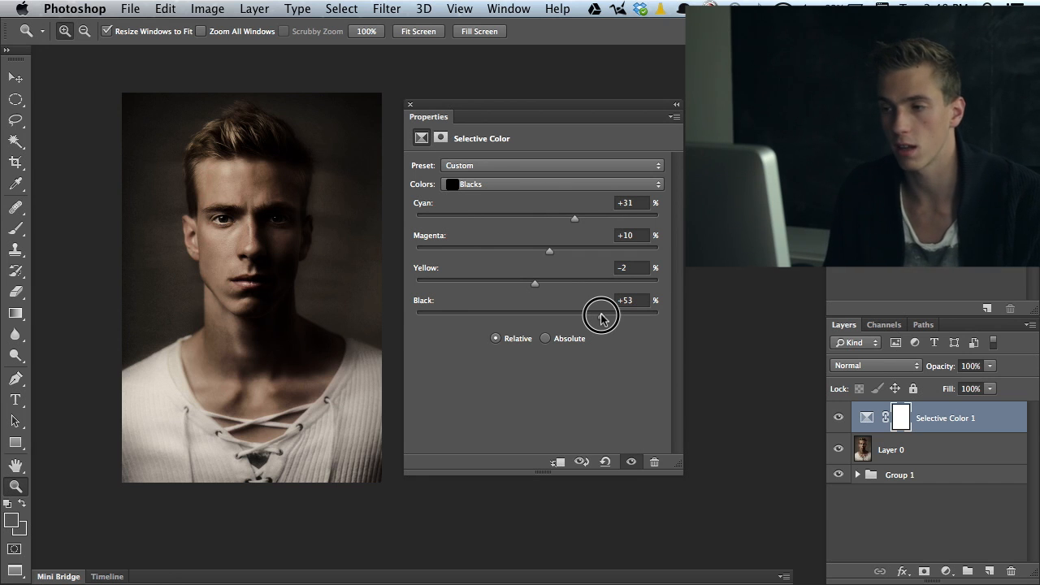
left_click_drag(600, 315, 598, 315)
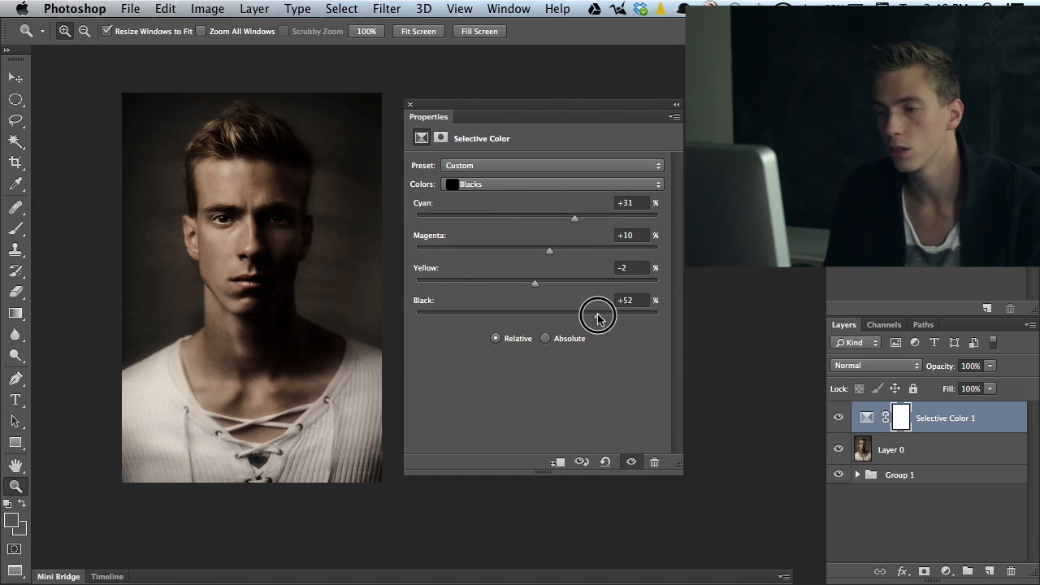
left_click_drag(597, 314, 510, 315)
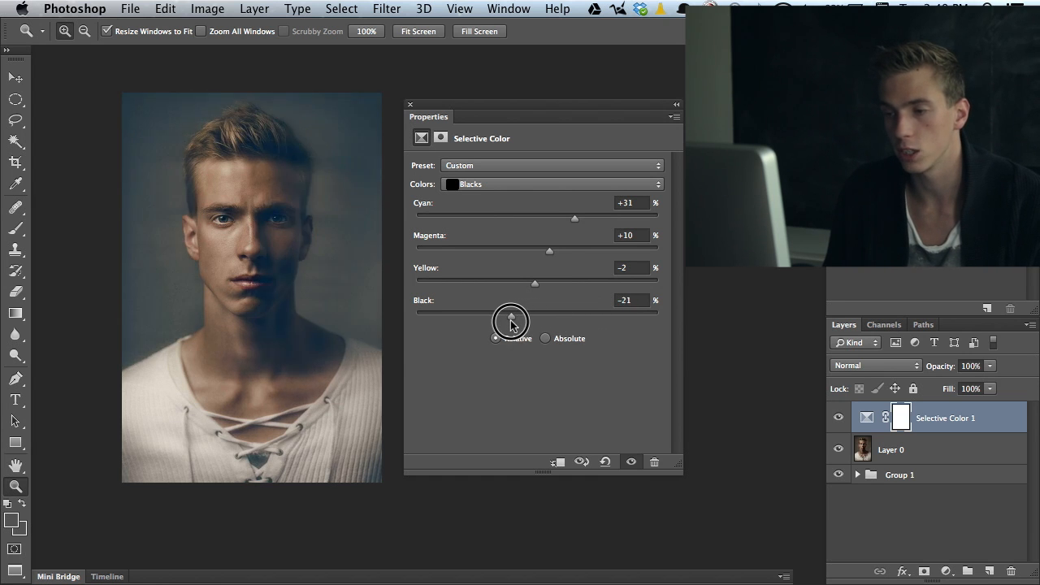
left_click_drag(512, 316, 557, 315)
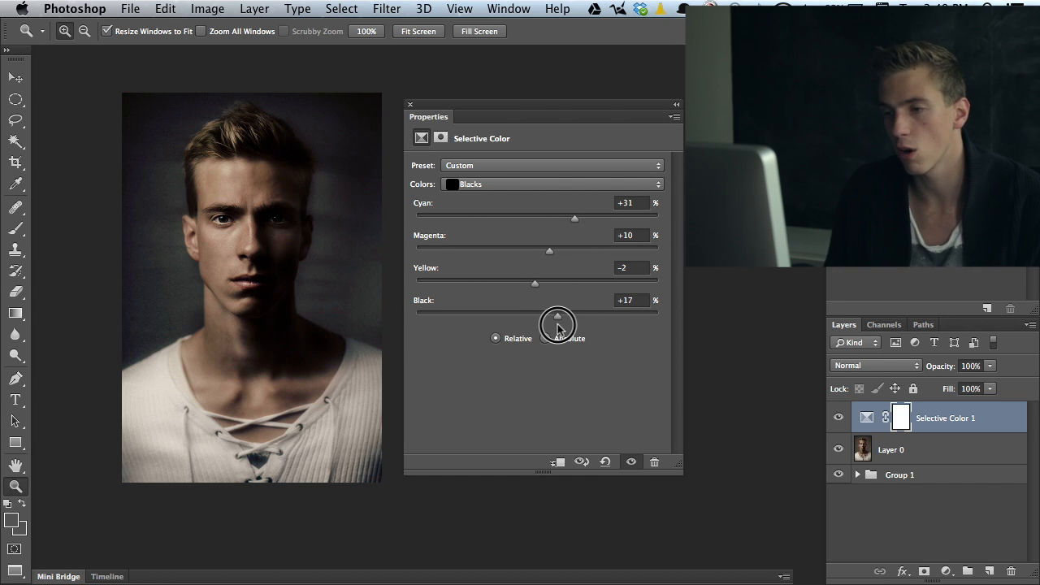
left_click_drag(557, 315, 549, 315)
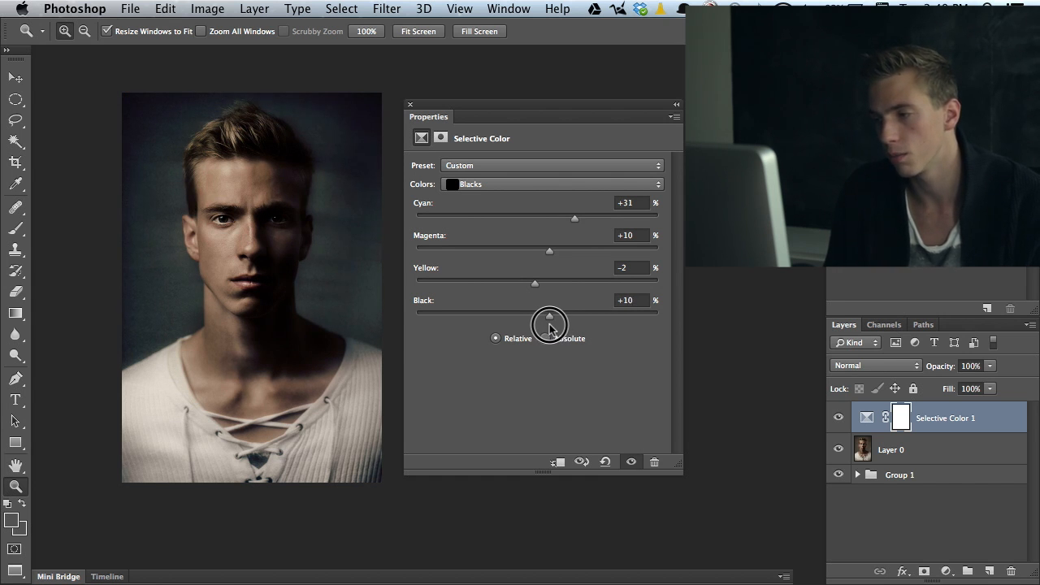
left_click_drag(549, 315, 542, 315)
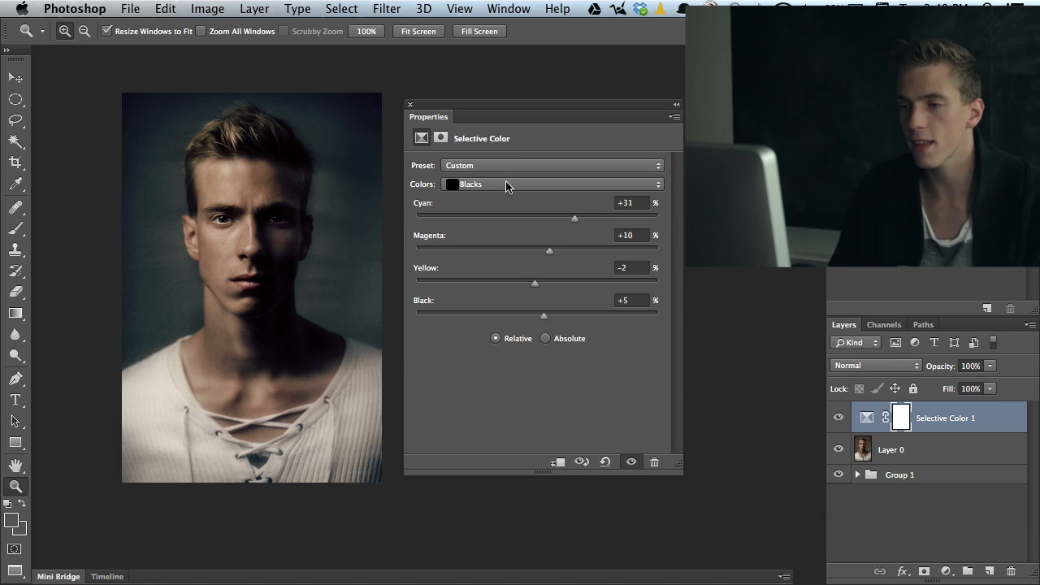
- Switch the Colors range to Neutrals and set Cyan to +10
left_click(551, 184)
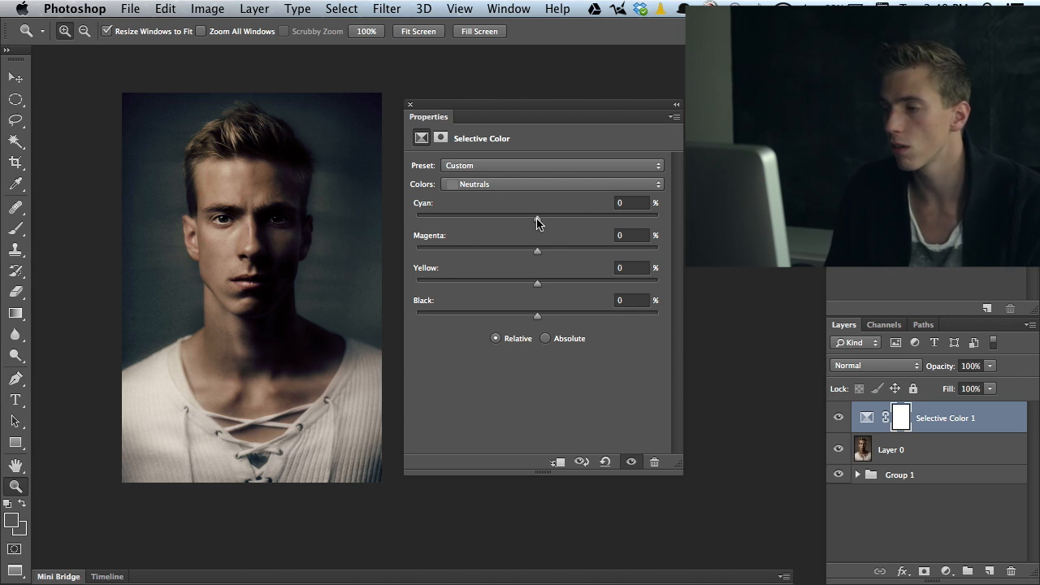
left_click_drag(538, 215, 550, 214)
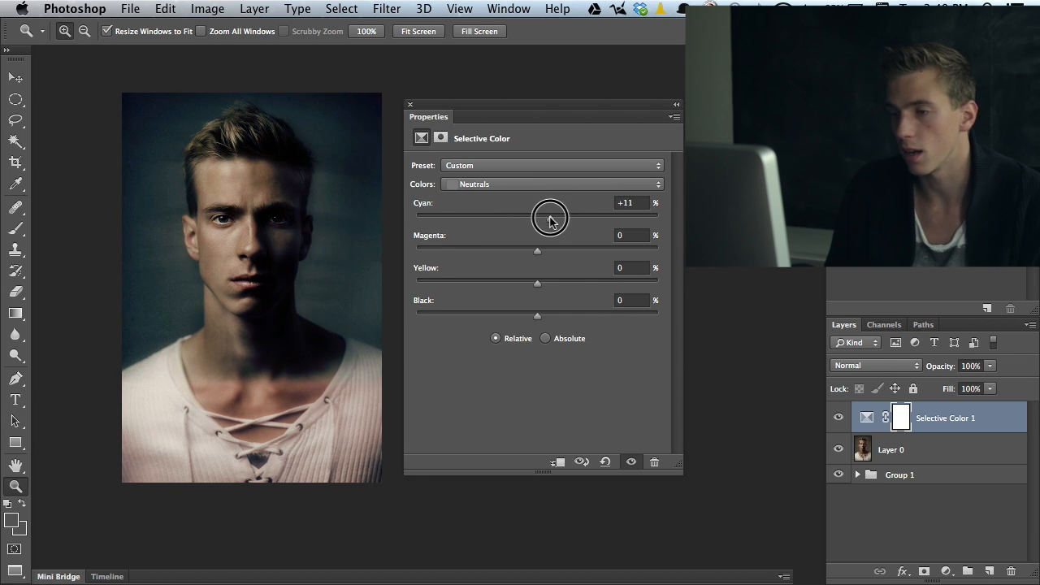
left_click_drag(550, 217, 563, 222)
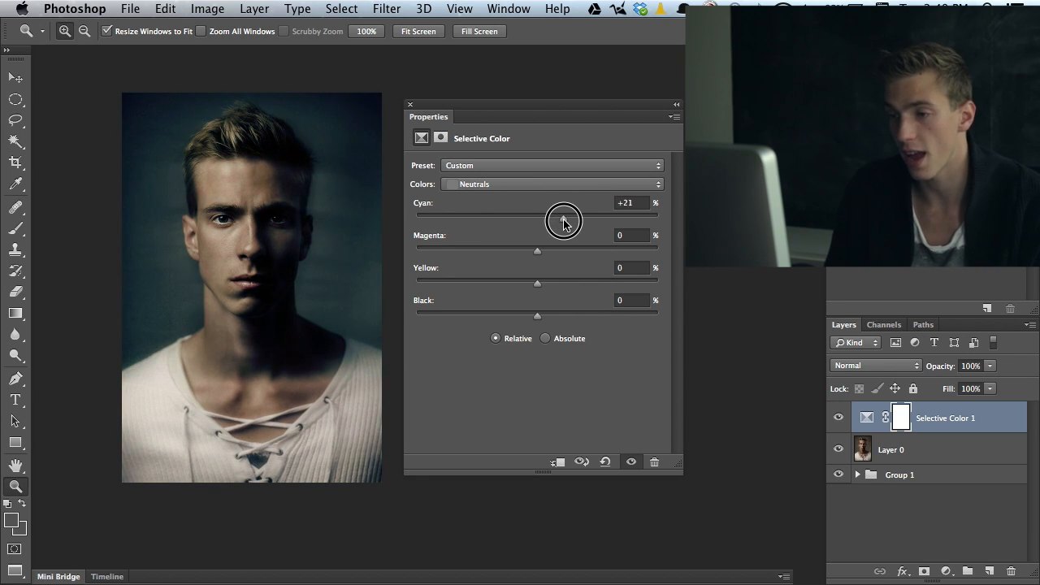
left_click_drag(562, 221, 495, 221)
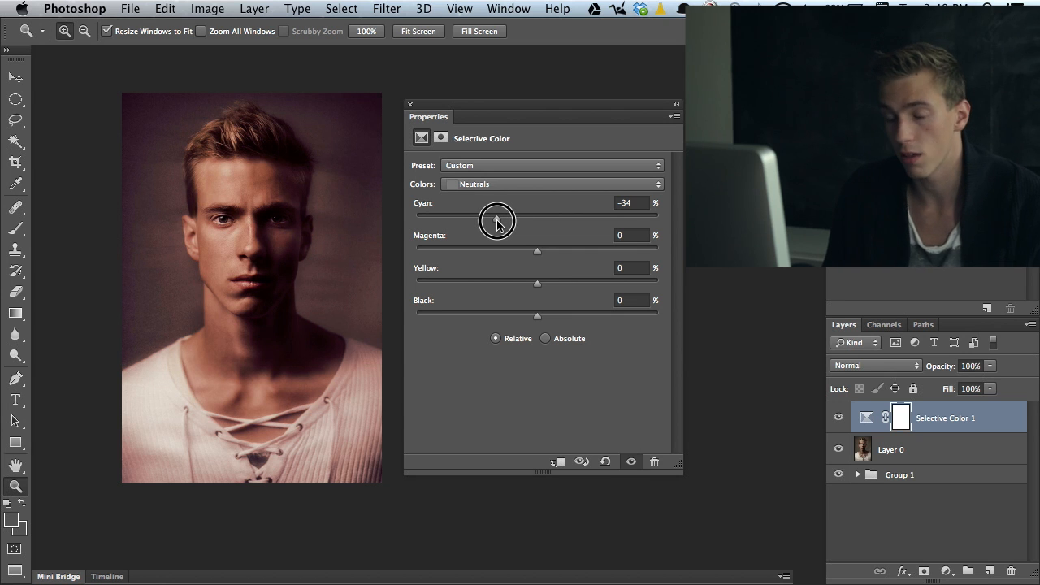
left_click_drag(497, 220, 530, 220)
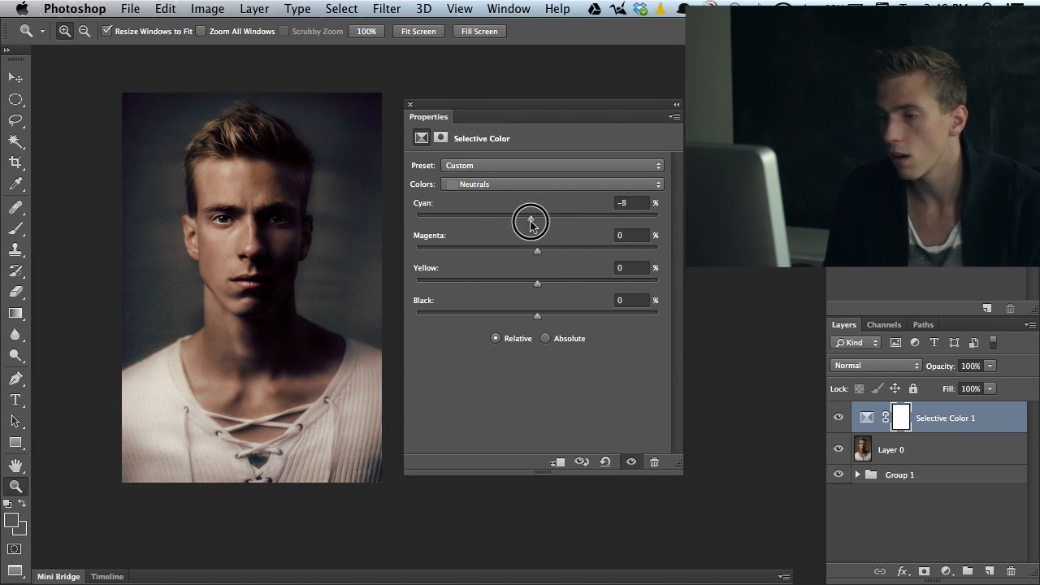
left_click_drag(529, 218, 550, 218)
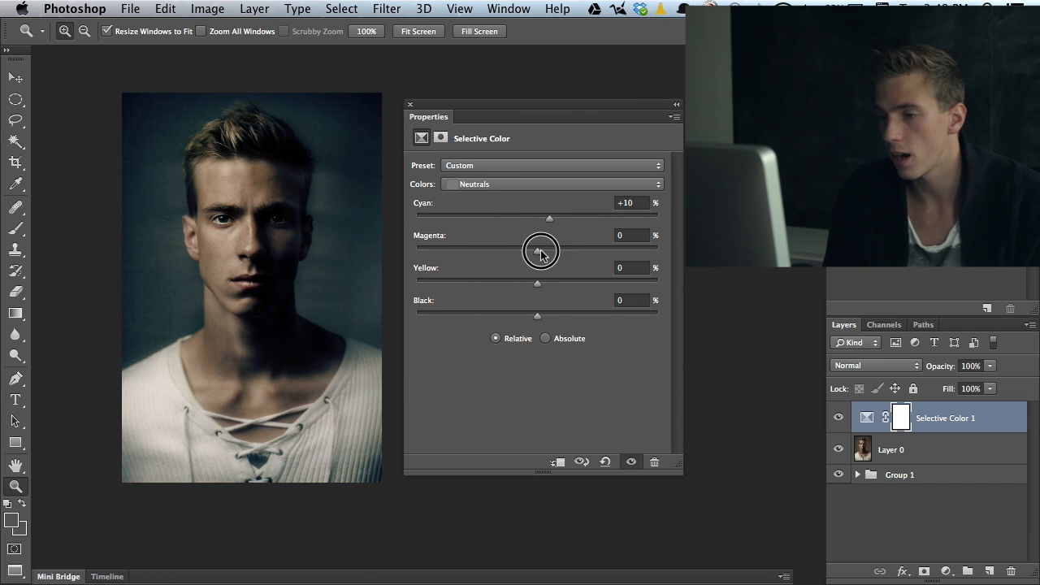
- Set the Neutrals Magenta to -1, Yellow to -3 and Black to +2
left_click_drag(541, 250, 534, 251)
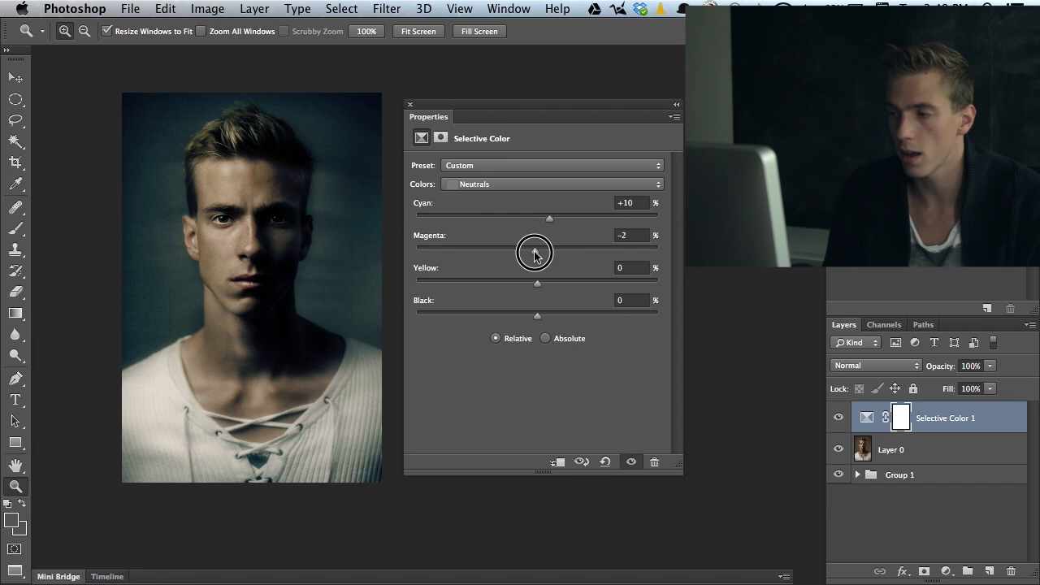
left_click_drag(532, 251, 536, 251)
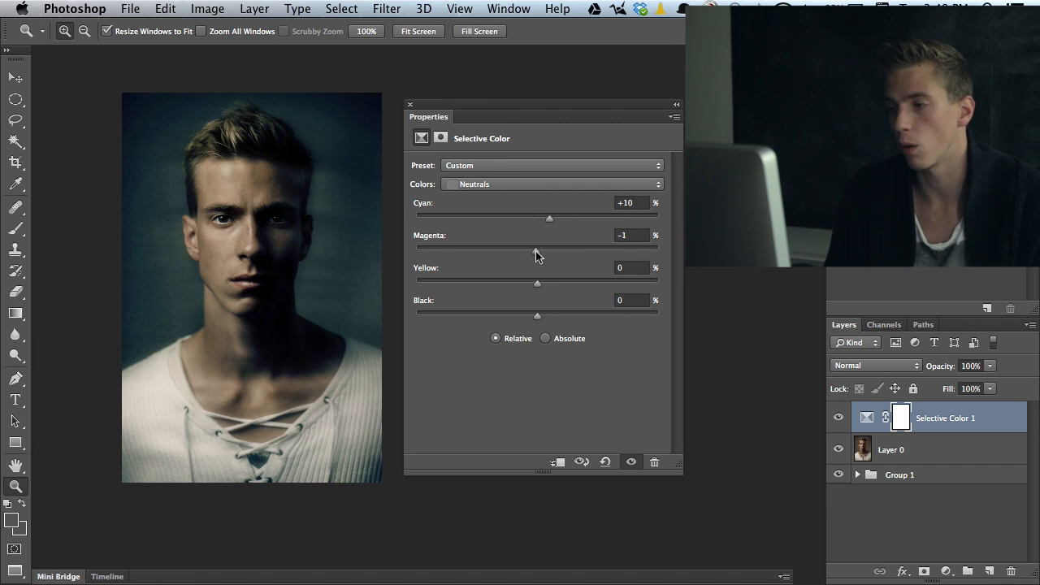
left_click_drag(537, 283, 573, 284)
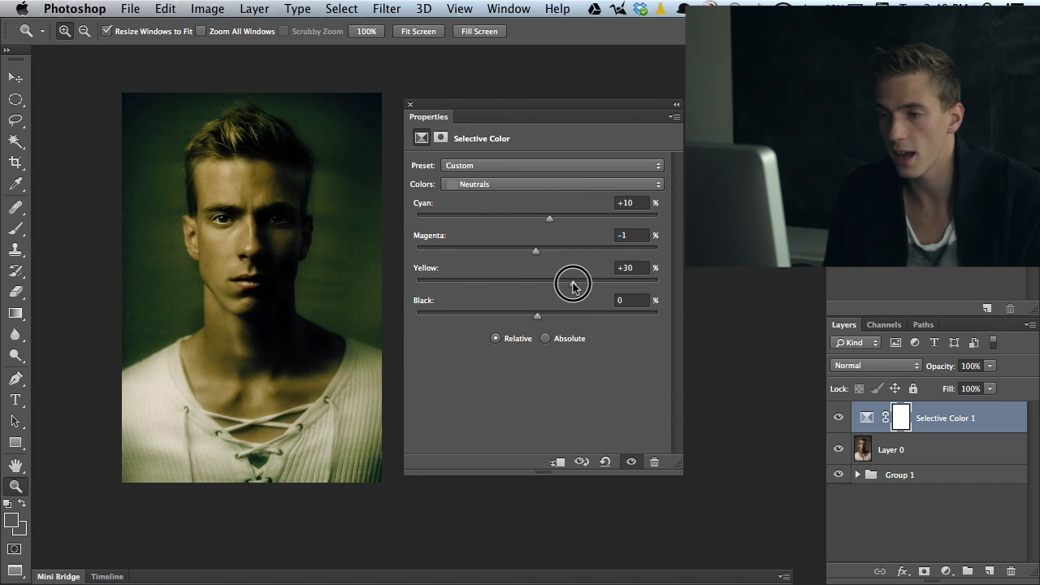
left_click_drag(573, 286, 524, 291)
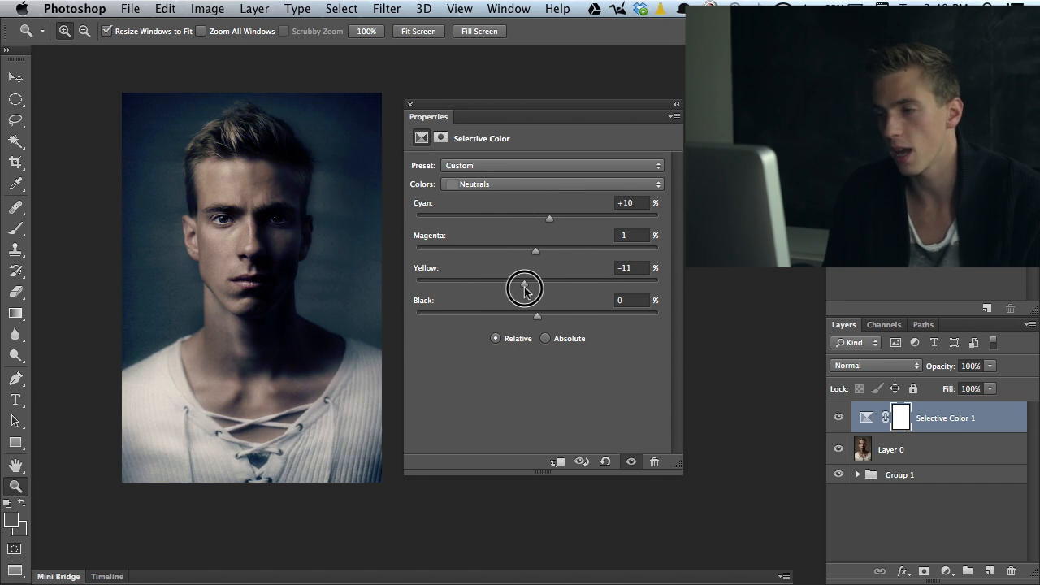
left_click_drag(524, 288, 533, 289)
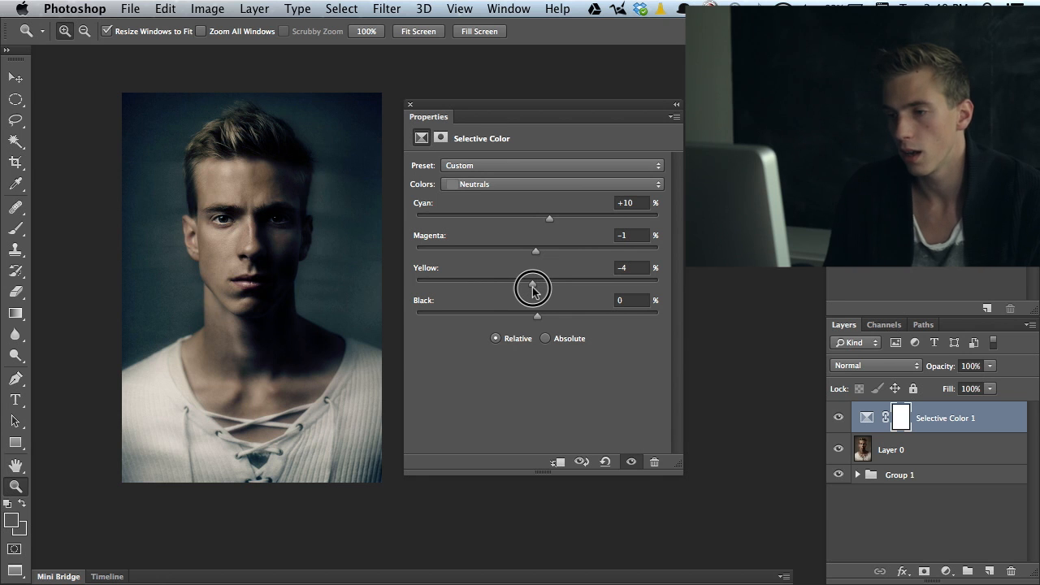
left_click_drag(533, 291, 549, 317)
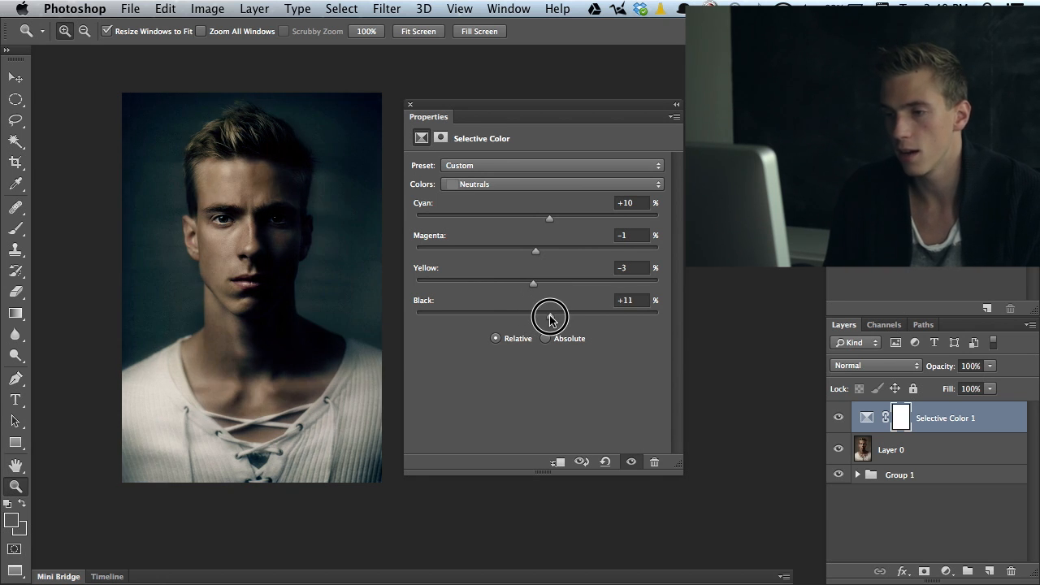
left_click_drag(551, 317, 504, 317)
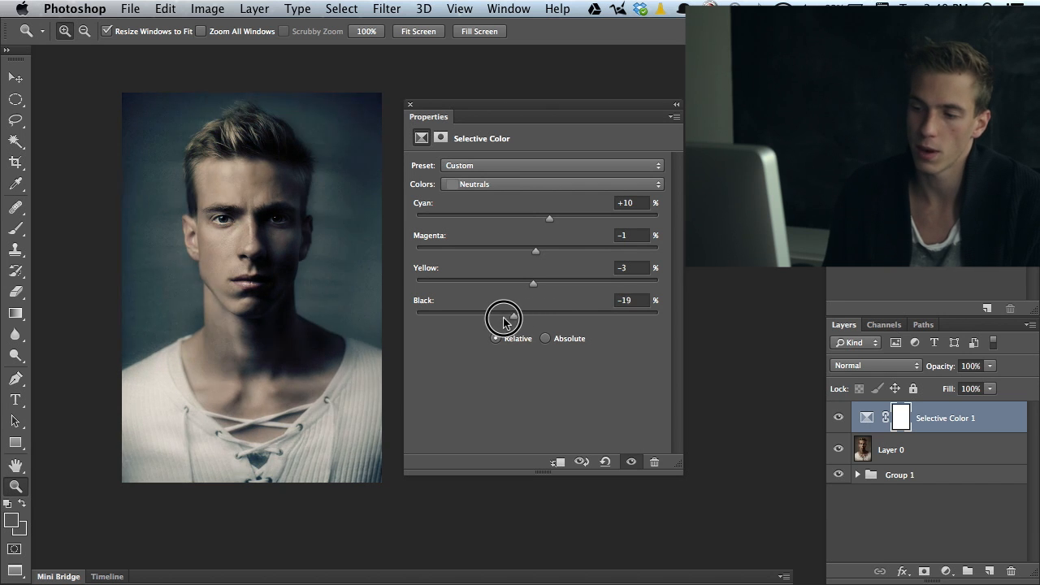
left_click_drag(503, 317, 563, 317)
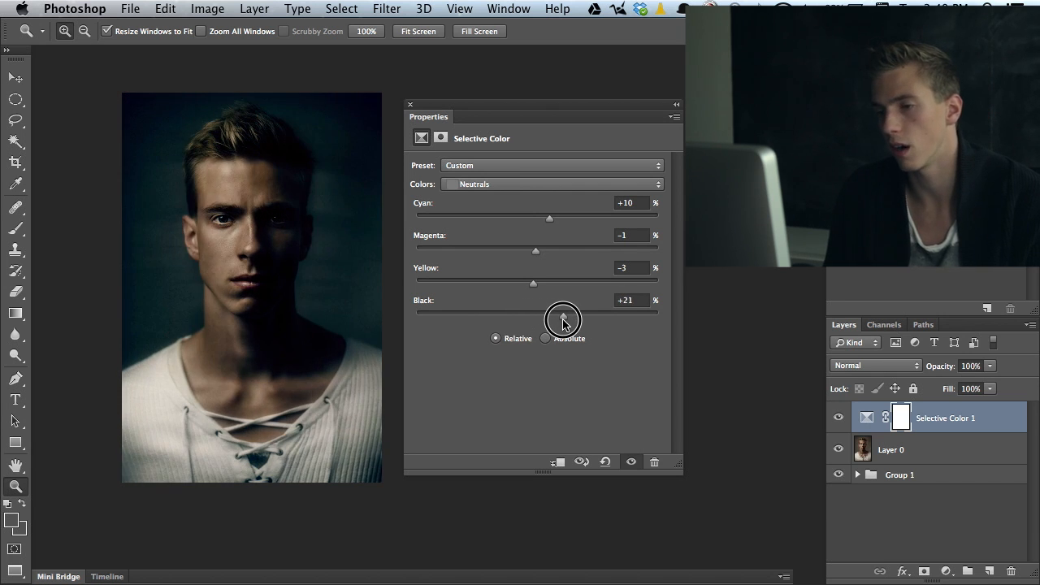
left_click_drag(563, 315, 540, 315)
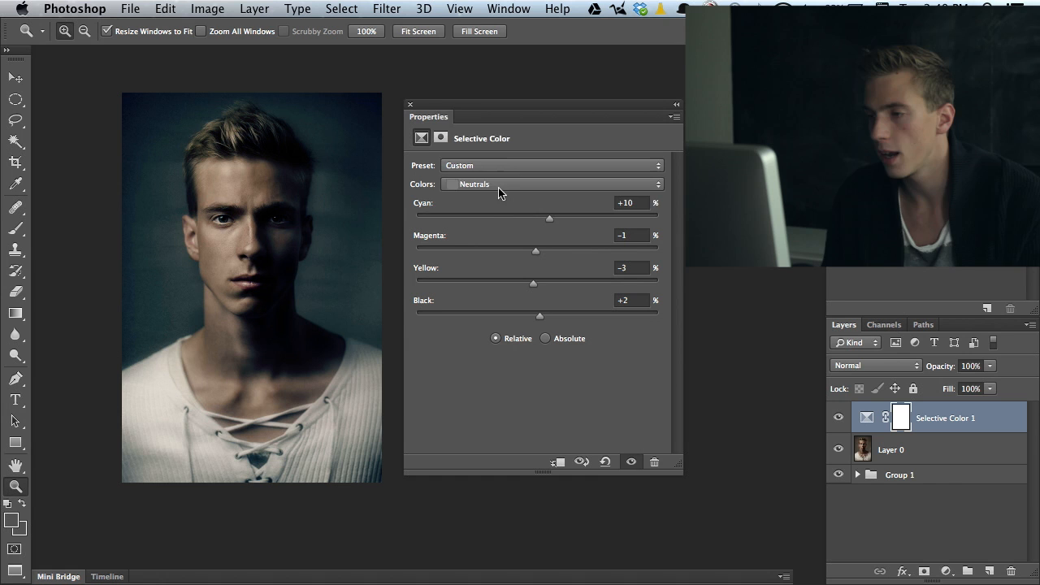
- Switch the Colors range to Whites and settle Cyan at -2
left_click(553, 184)
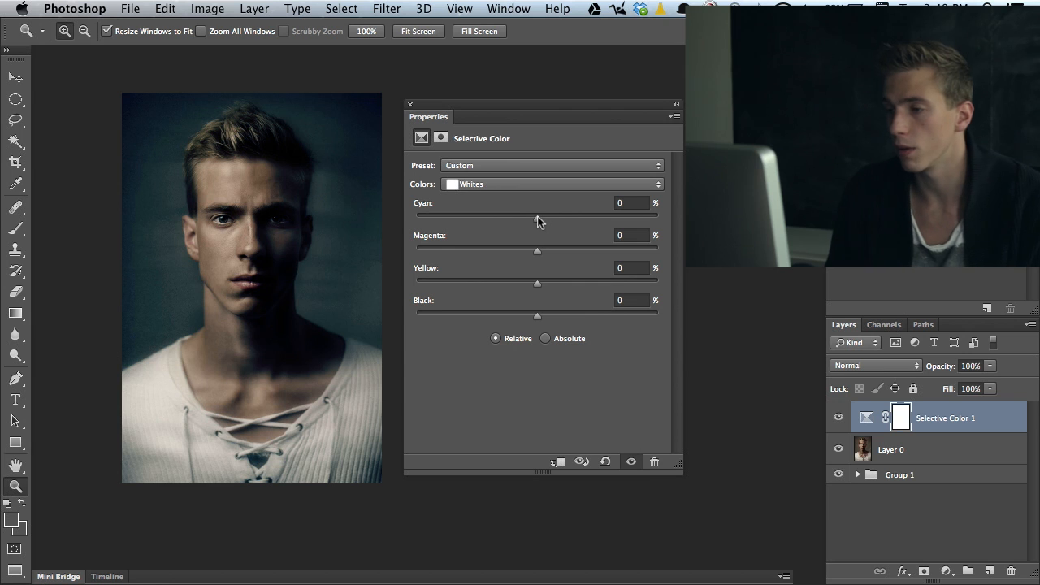
left_click_drag(537, 217, 555, 218)
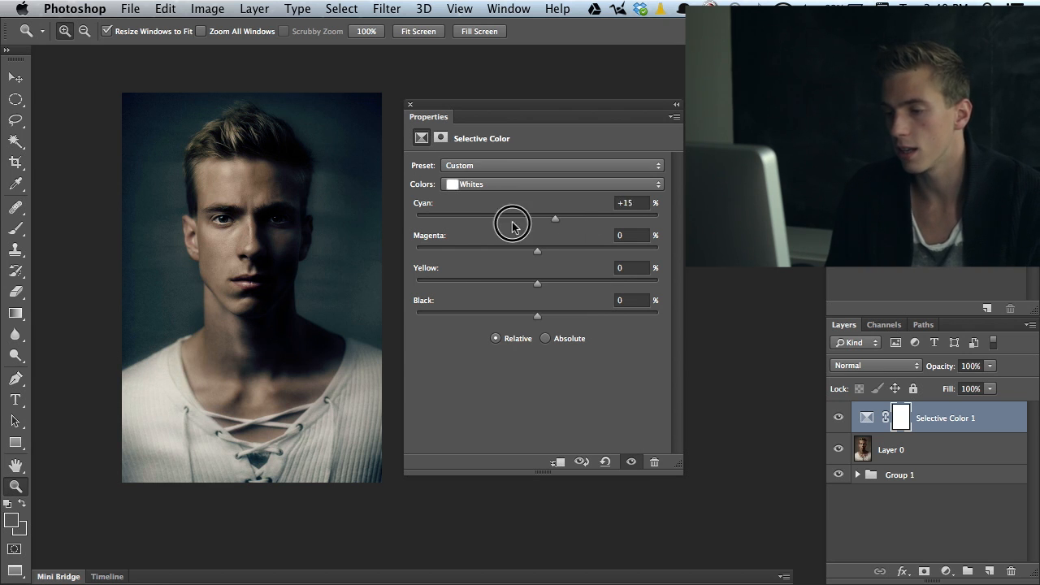
left_click_drag(555, 217, 508, 218)
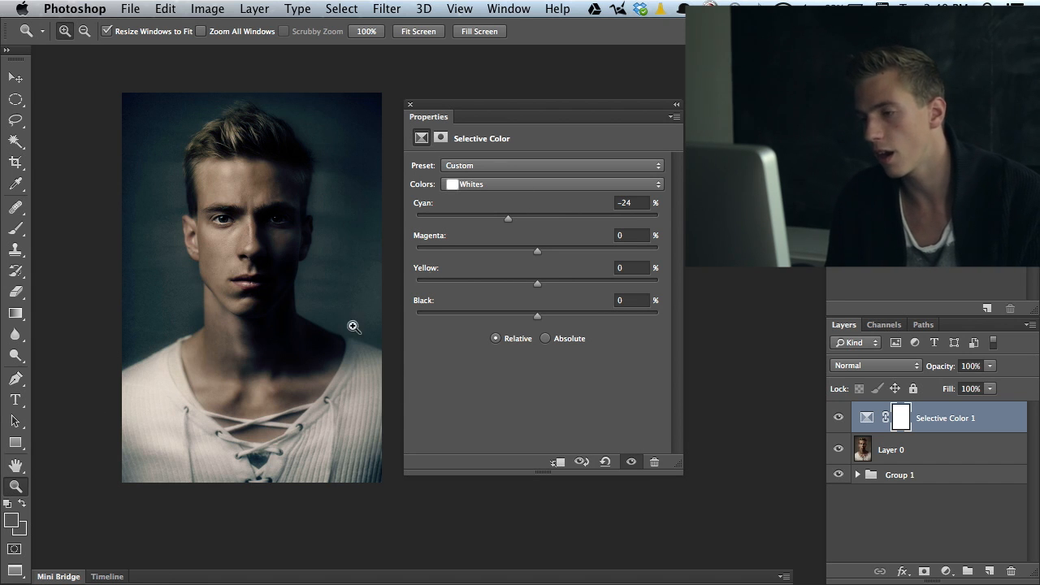
left_click_drag(508, 218, 610, 218)
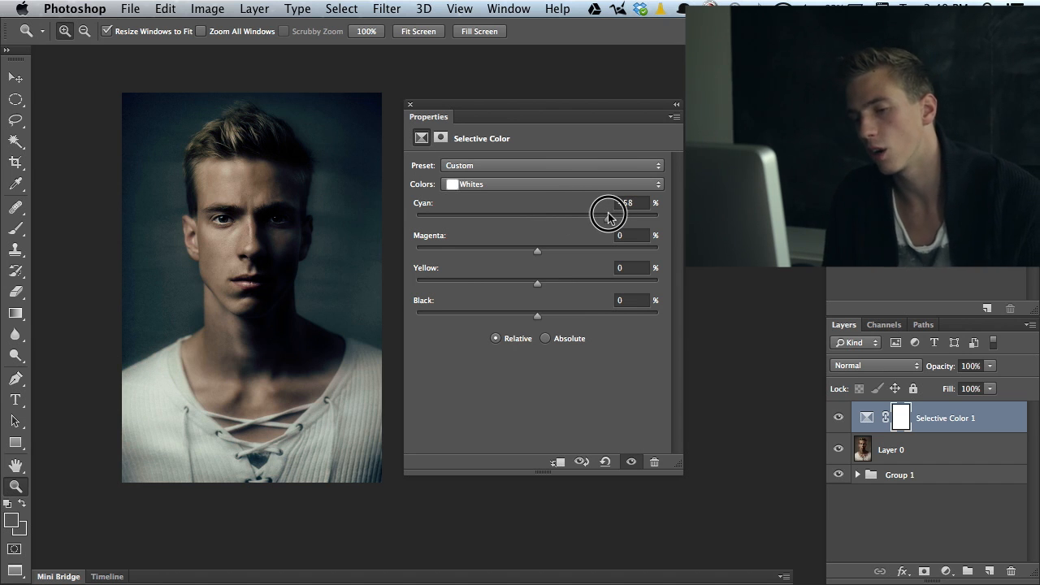
left_click_drag(609, 213, 502, 221)
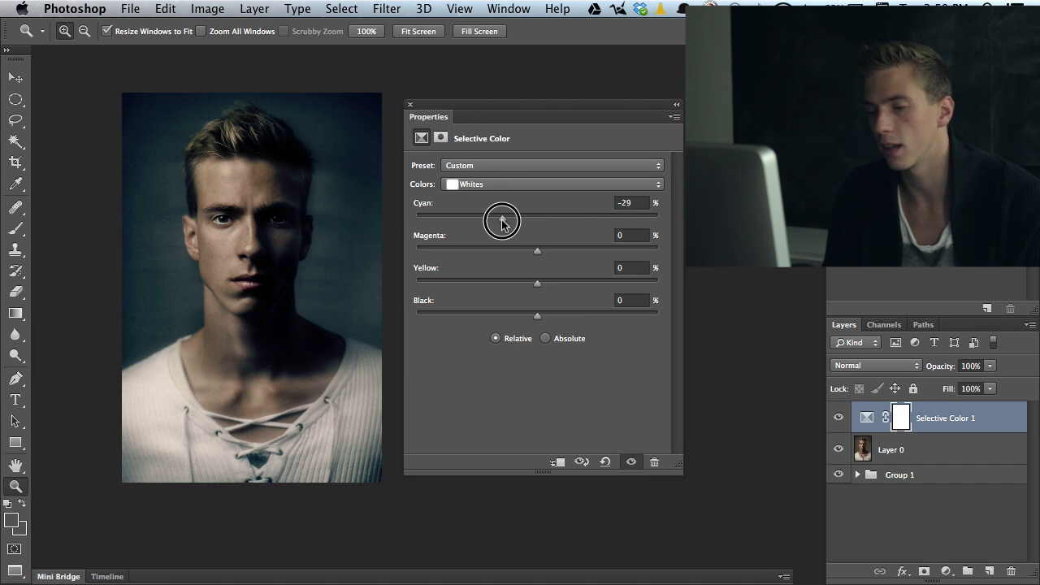
left_click_drag(502, 222, 421, 222)
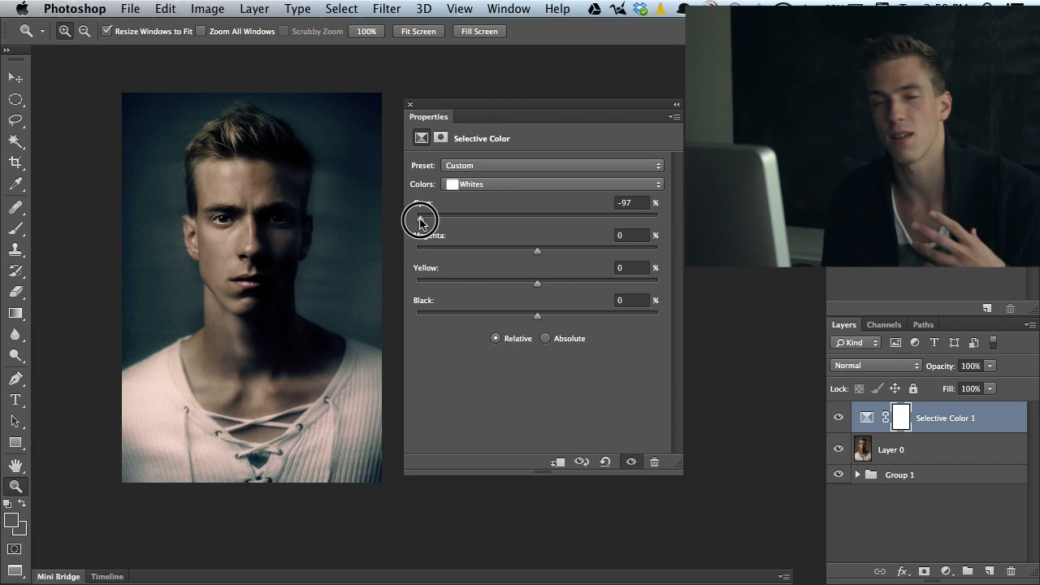
left_click_drag(421, 219, 529, 228)
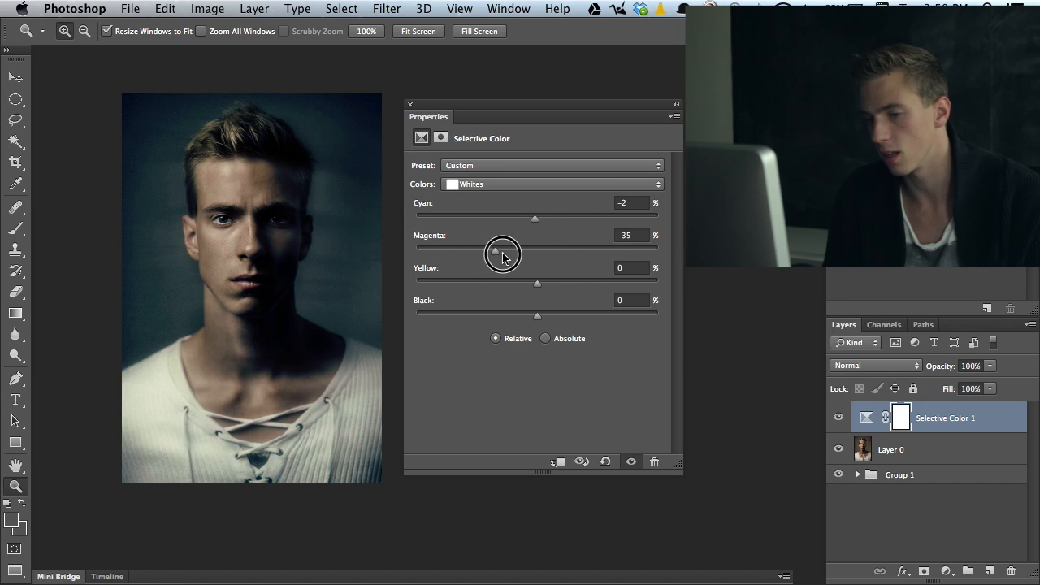
- Set the Whites Magenta to -40, Yellow to +14 and Black to -52
left_click_drag(536, 283, 569, 283)
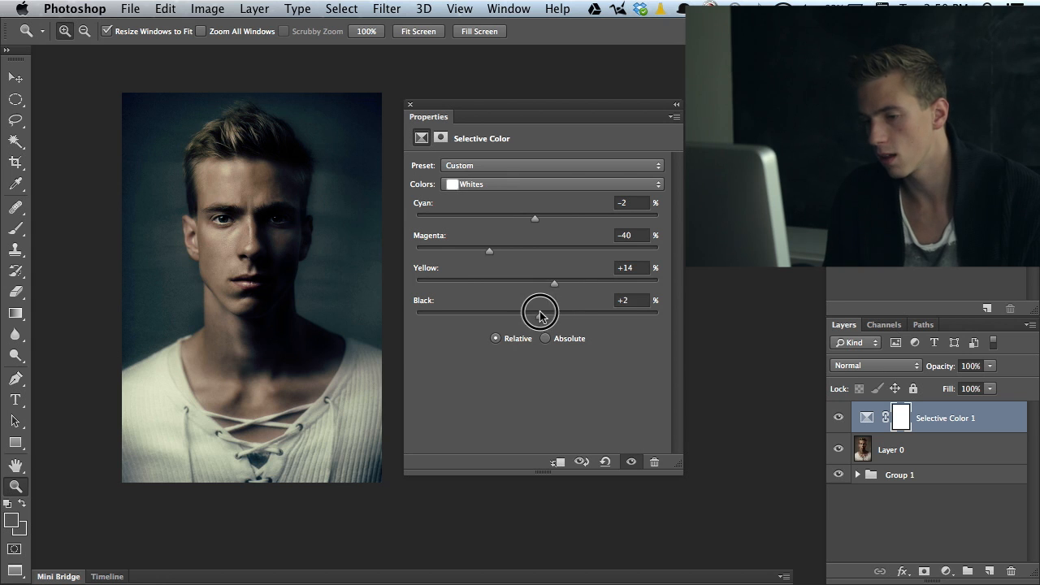
left_click_drag(540, 309, 451, 314)
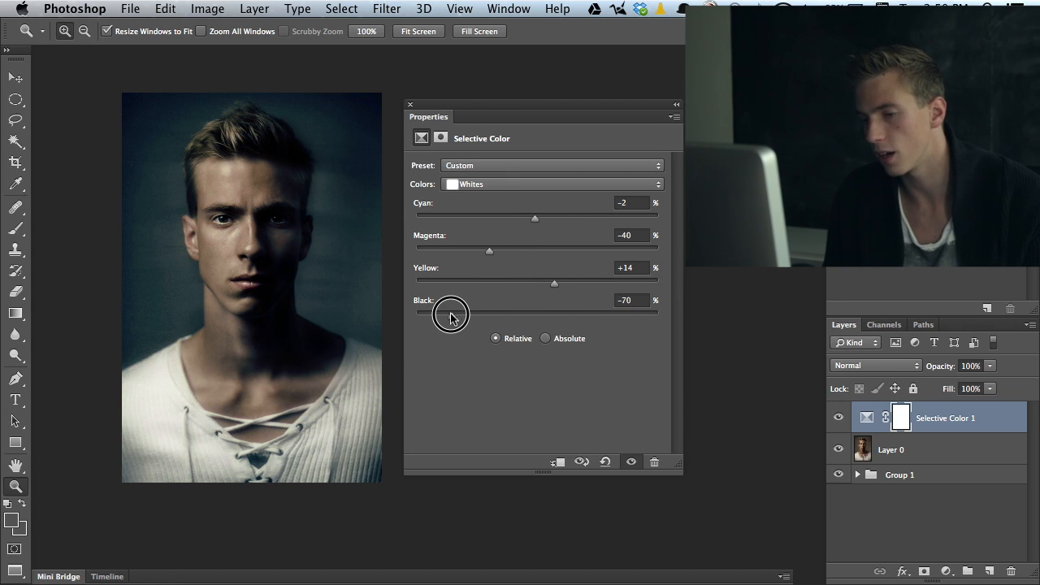
left_click_drag(451, 315, 450, 316)
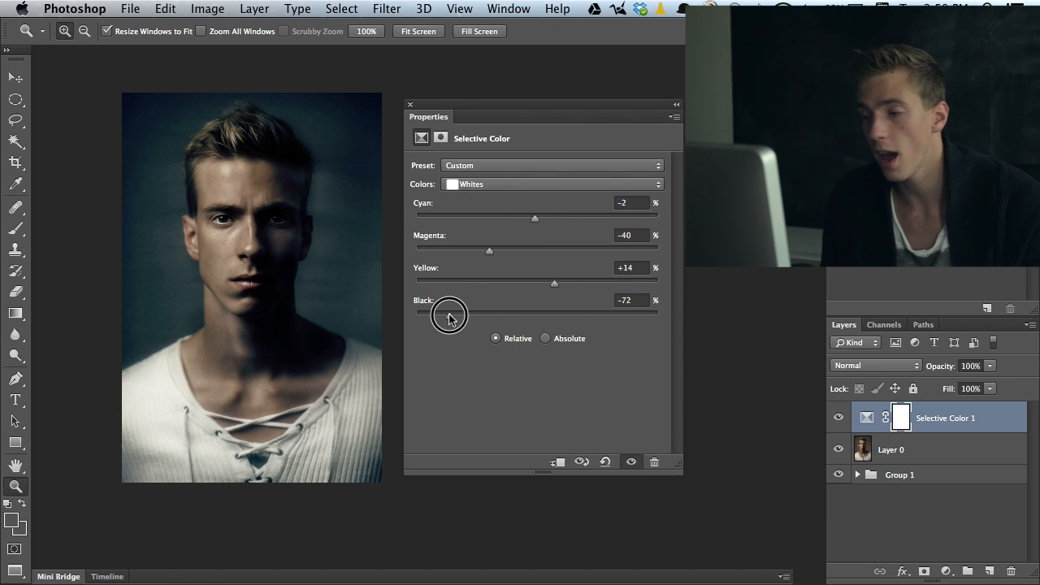
left_click_drag(449, 315, 484, 315)
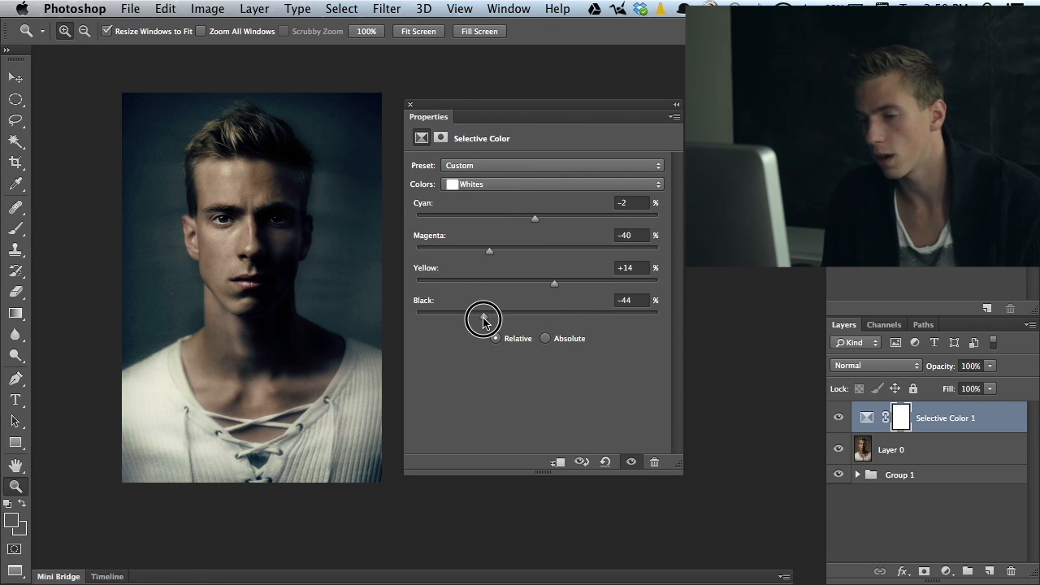
left_click_drag(483, 314, 474, 315)
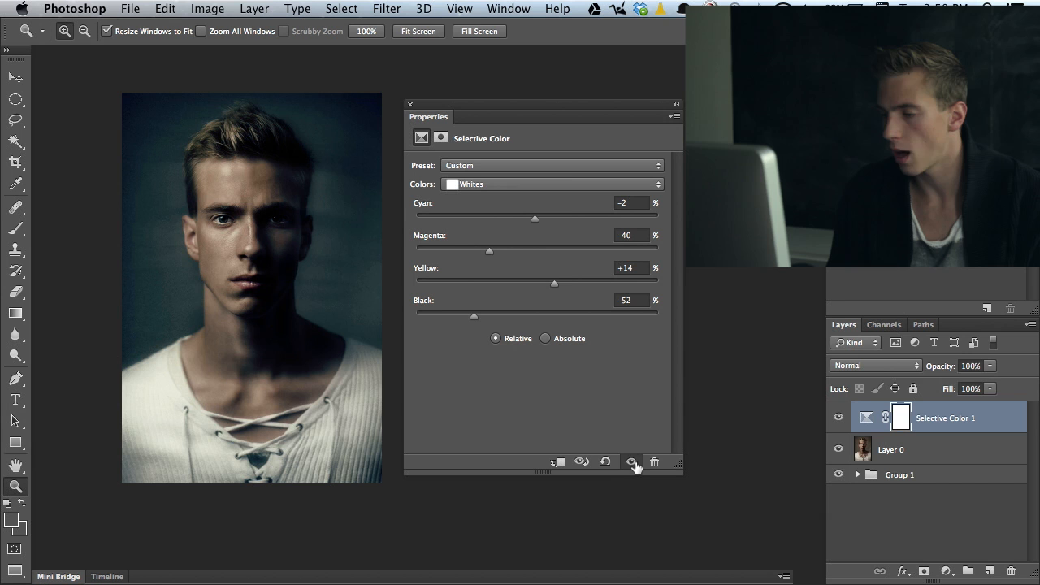
mouse_move(632, 462)
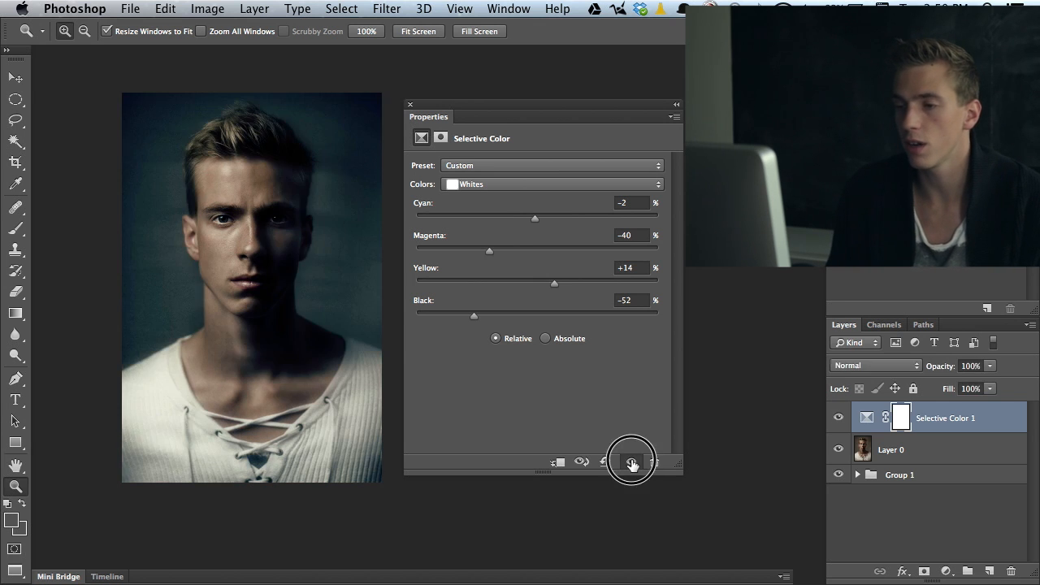
- Lower cyan, magenta, yellow and black in the Blues range
left_click(551, 183)
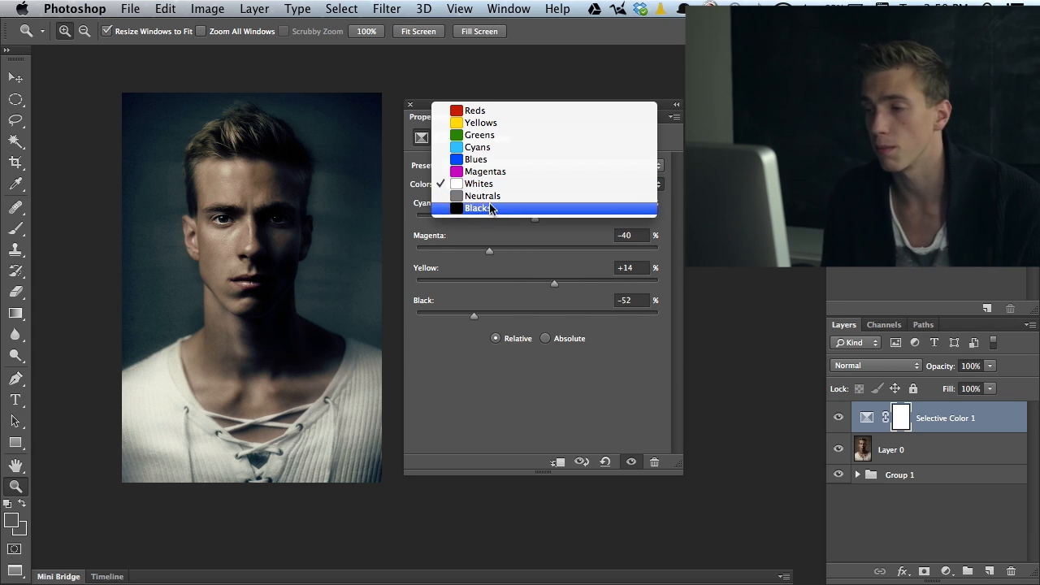
mouse_move(532, 184)
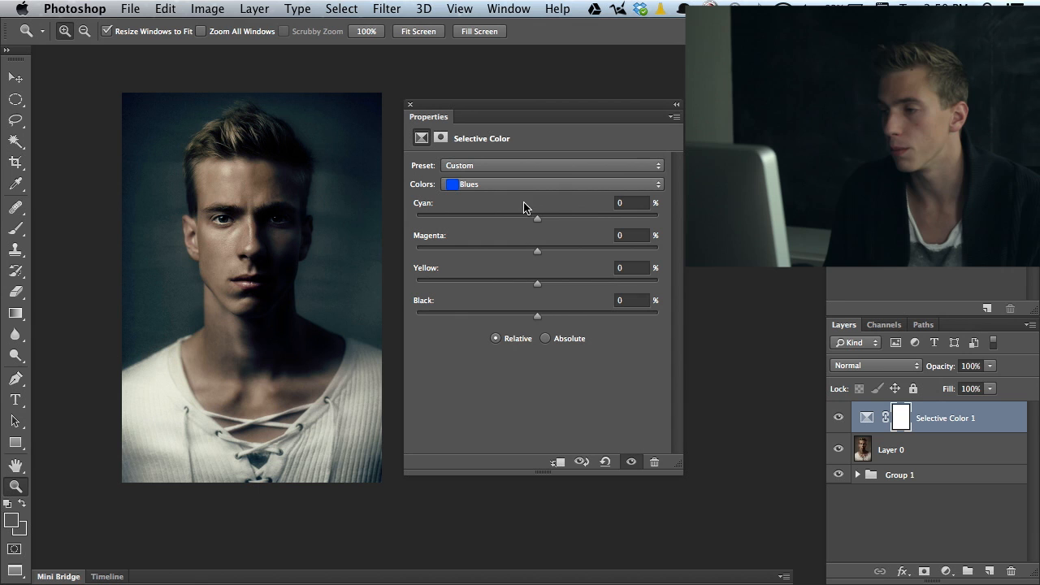
left_click_drag(537, 217, 511, 217)
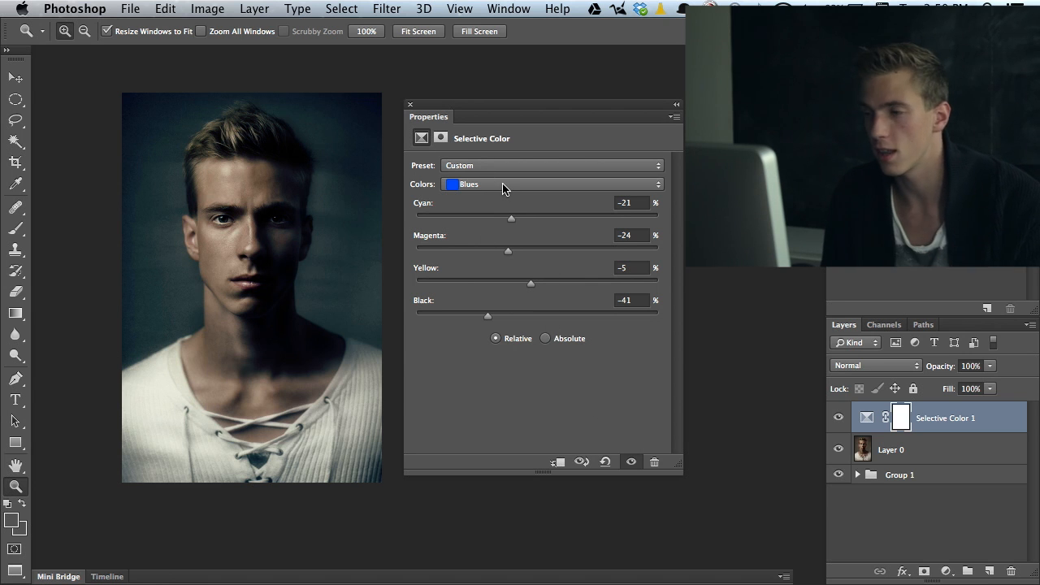
left_click(551, 183)
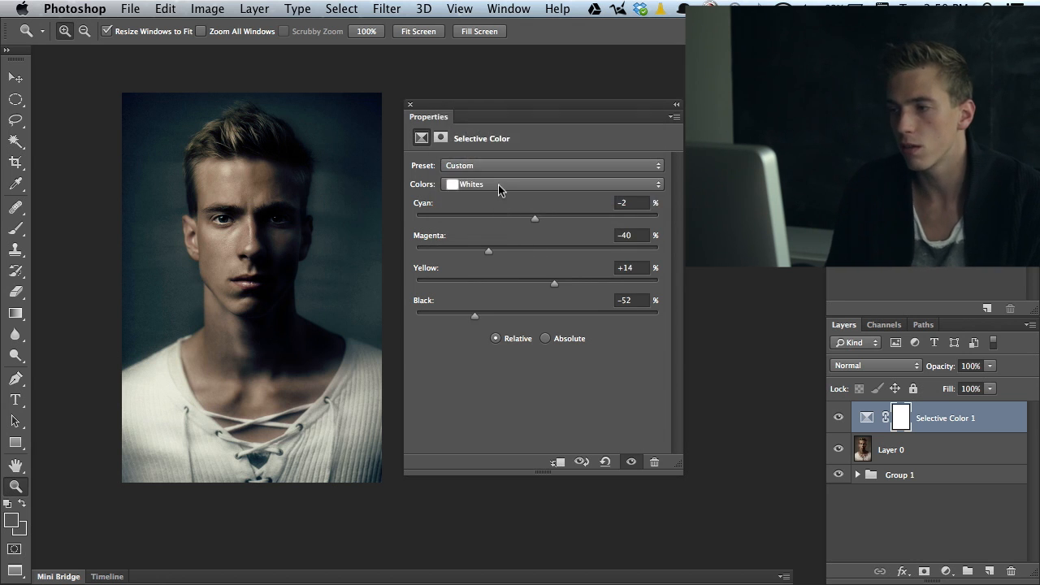
- Browse the Colors list and return to the Neutrals range (cyan +10, magenta -1, yellow -3, black +2)
left_click(552, 184)
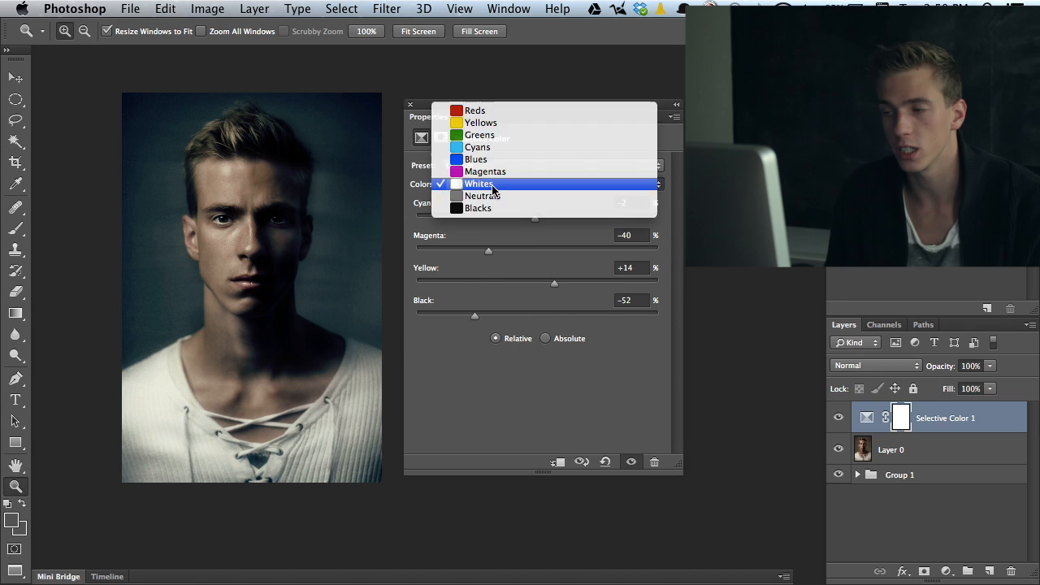
left_click(478, 183)
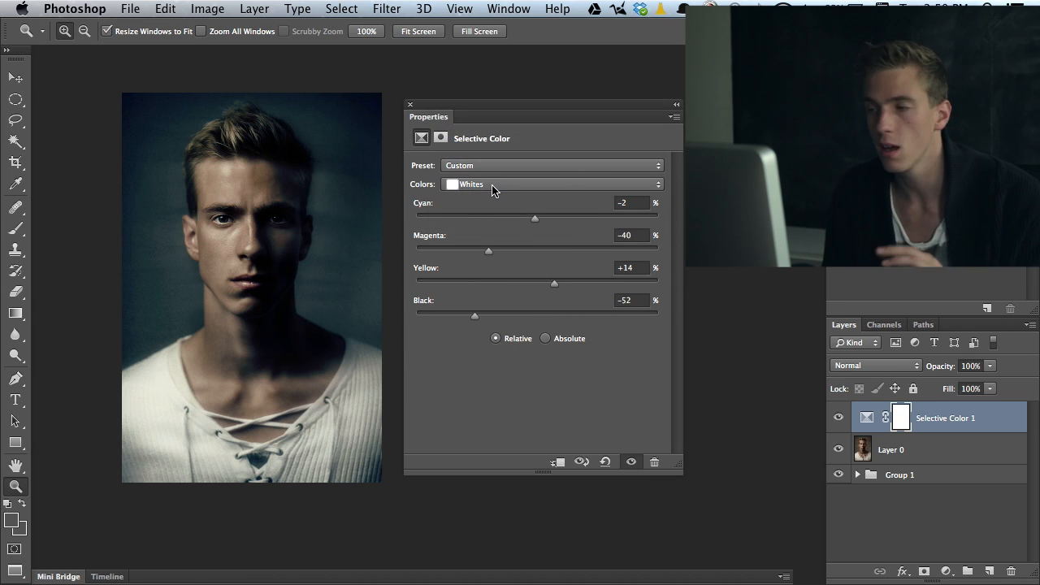
left_click(551, 184)
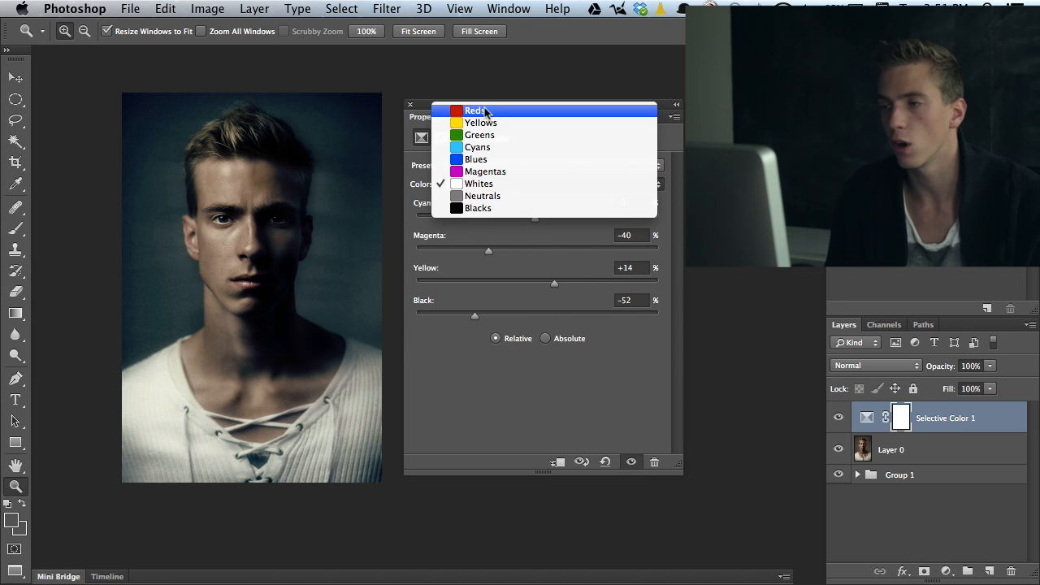
mouse_move(486, 171)
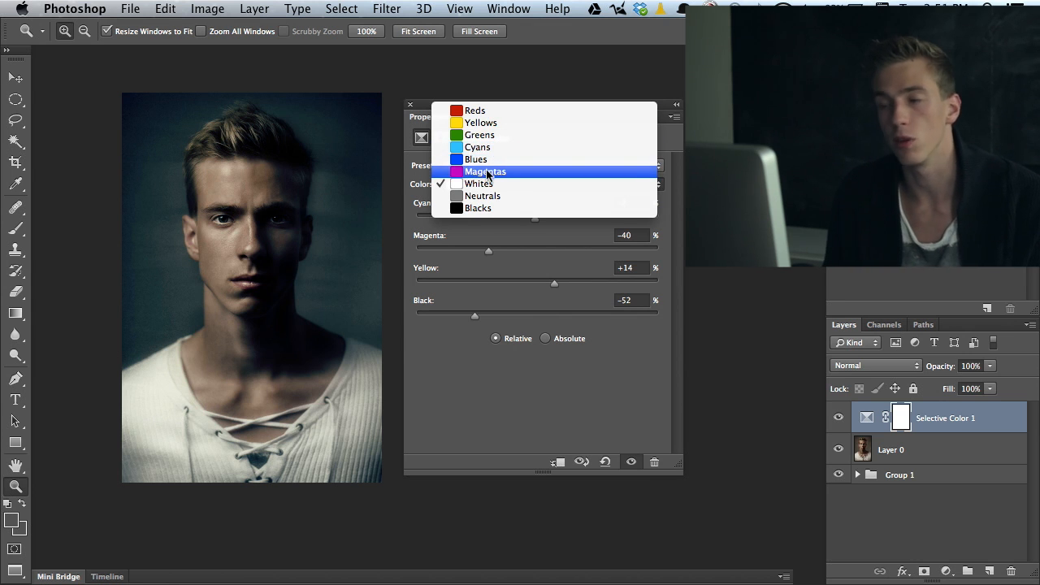
mouse_move(475, 158)
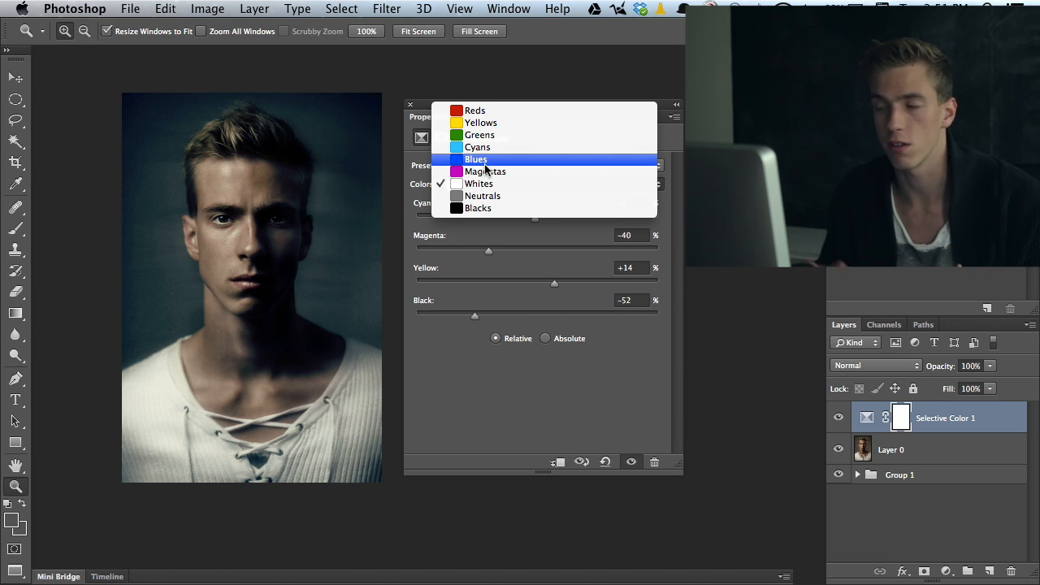
left_click(478, 182)
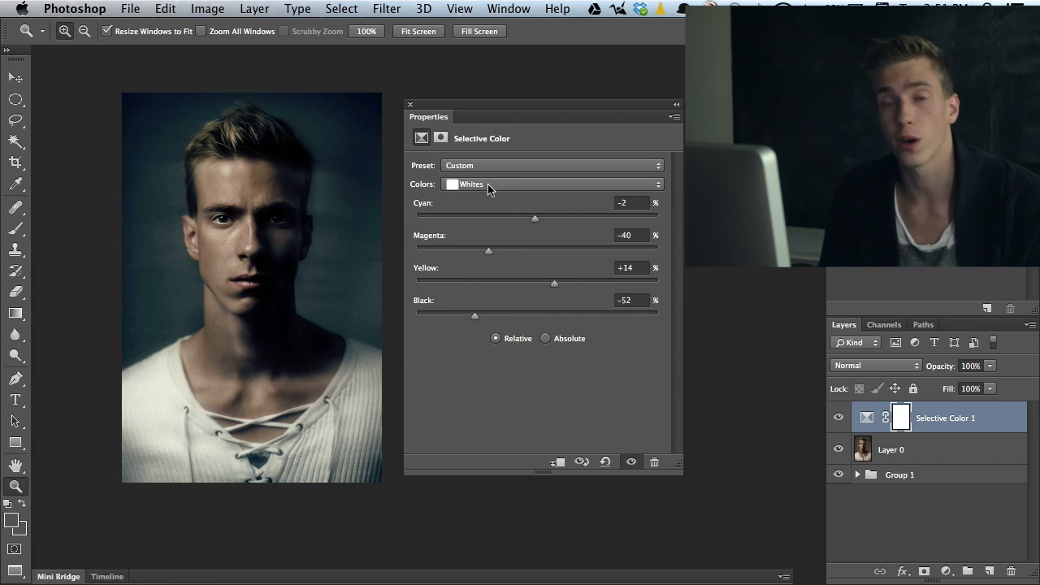
left_click(552, 183)
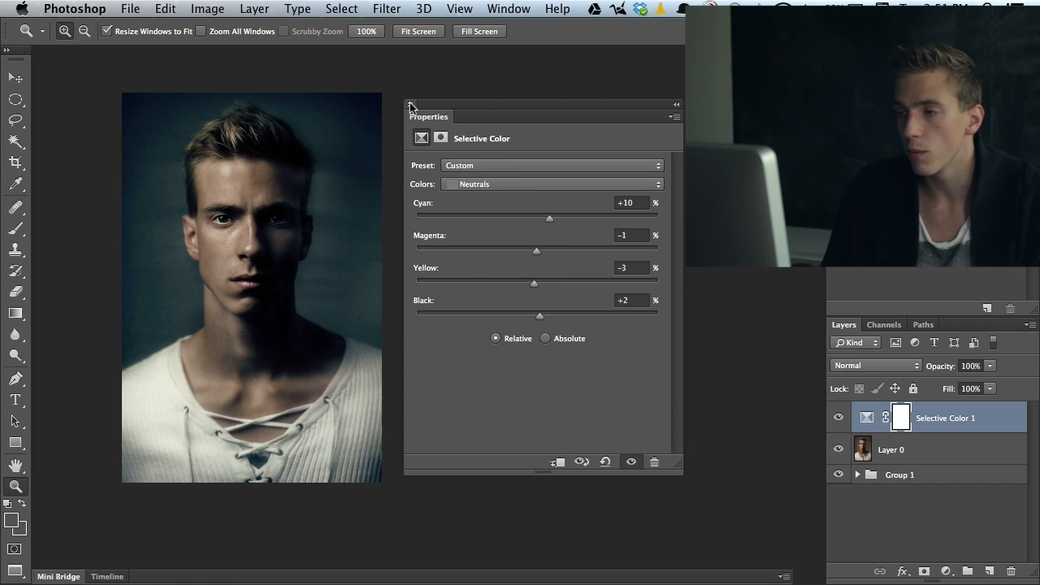
- Close Properties, set the Selective Color layer to 69% opacity, hide it, and expand Group 1
left_click(411, 106)
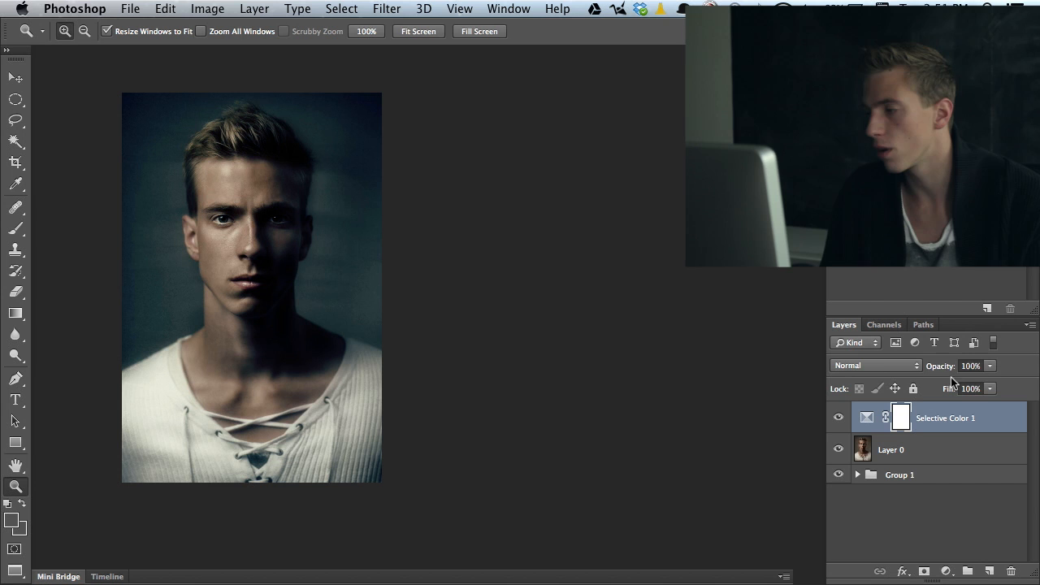
left_click_drag(942, 366, 927, 365)
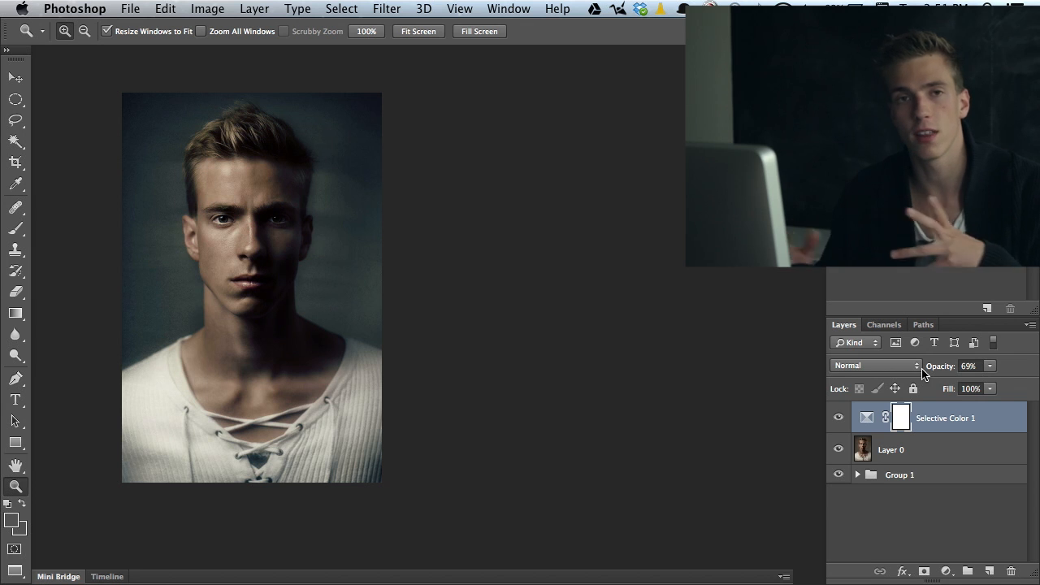
mouse_move(876, 365)
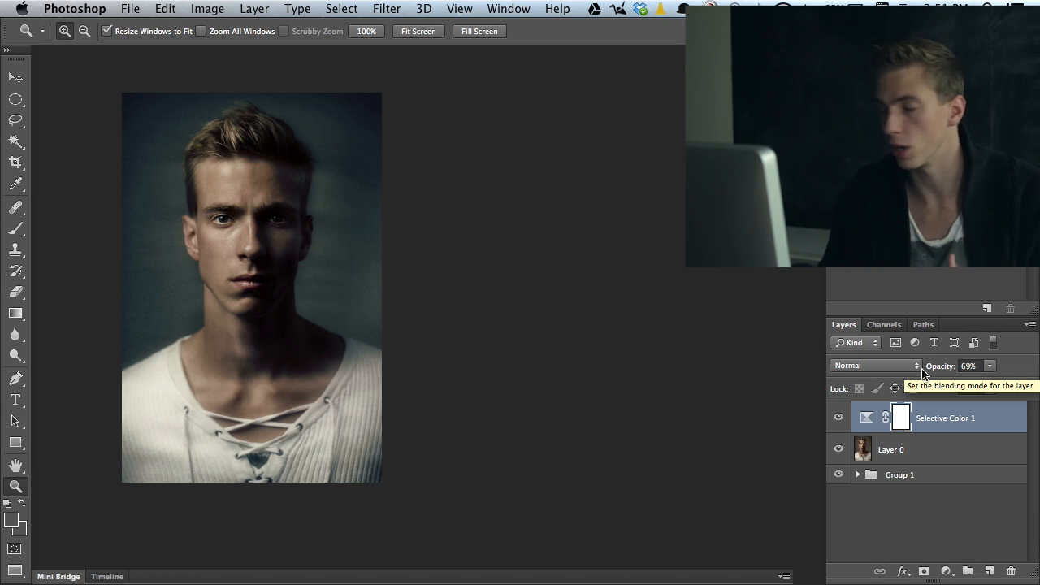
left_click(839, 417)
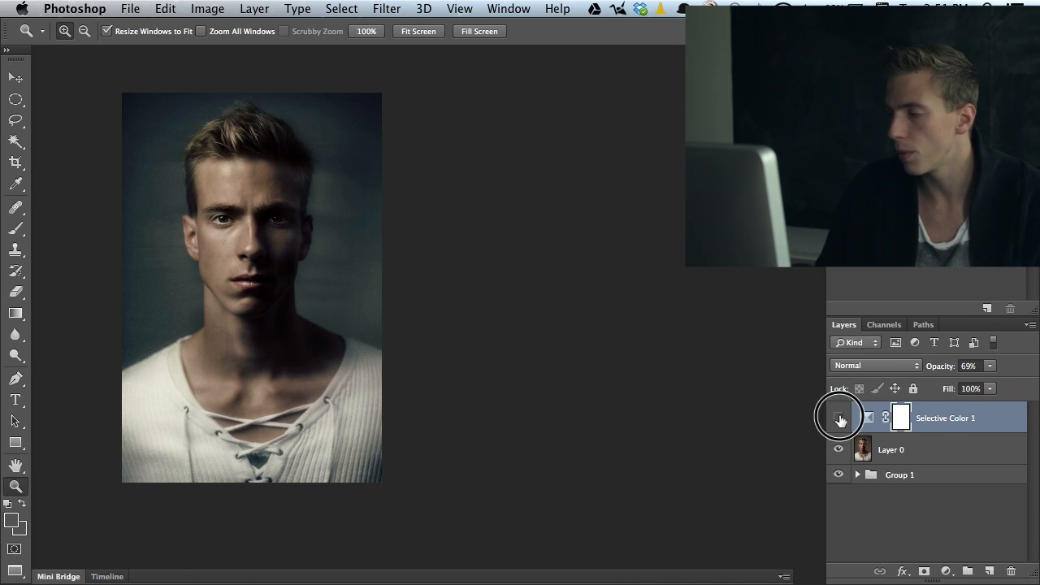
left_click(838, 417)
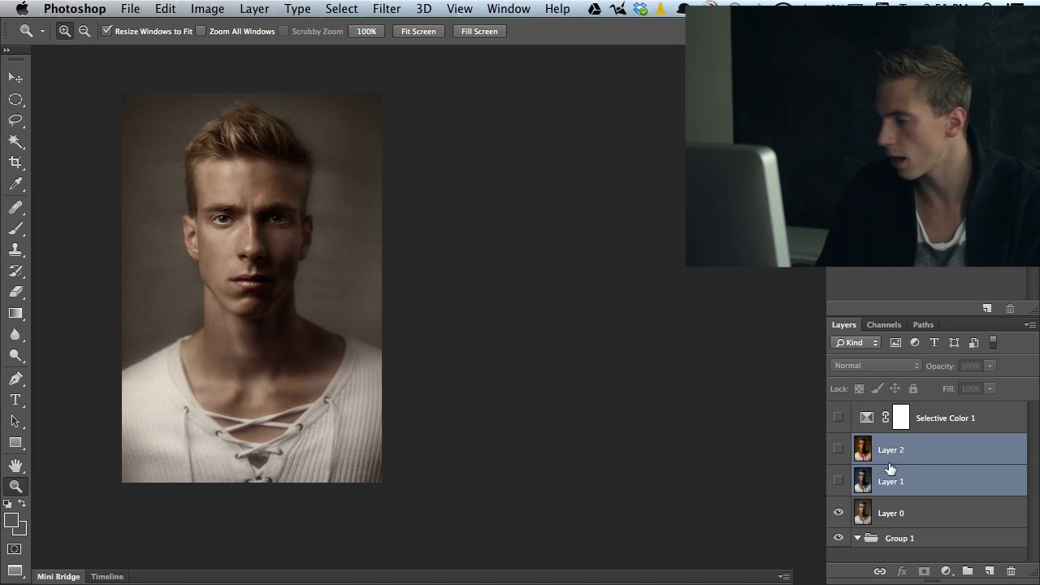
- Show the orange-graded Layer 2 and set its opacity to 85%
left_click(945, 418)
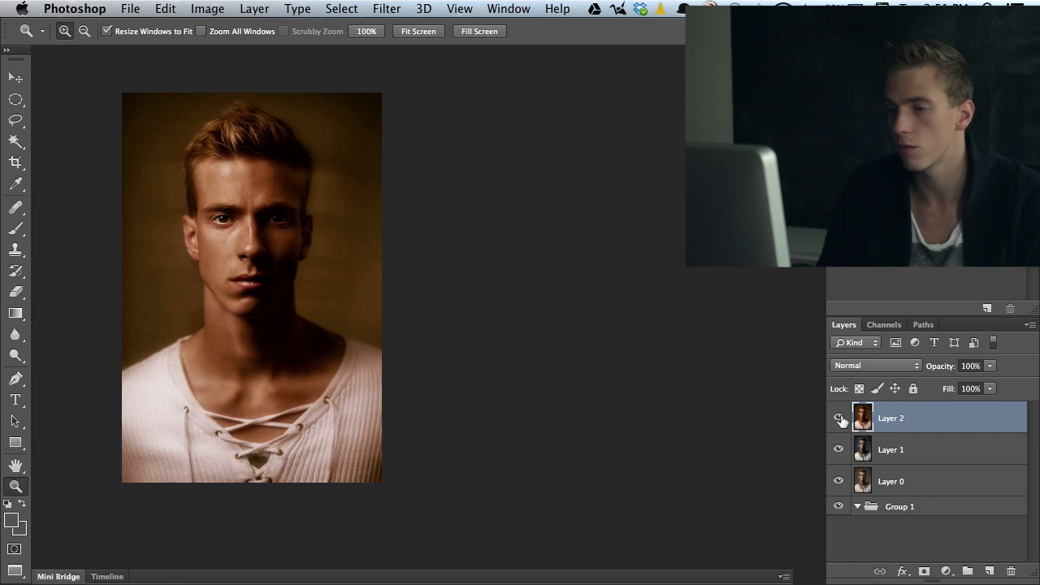
mouse_move(839, 418)
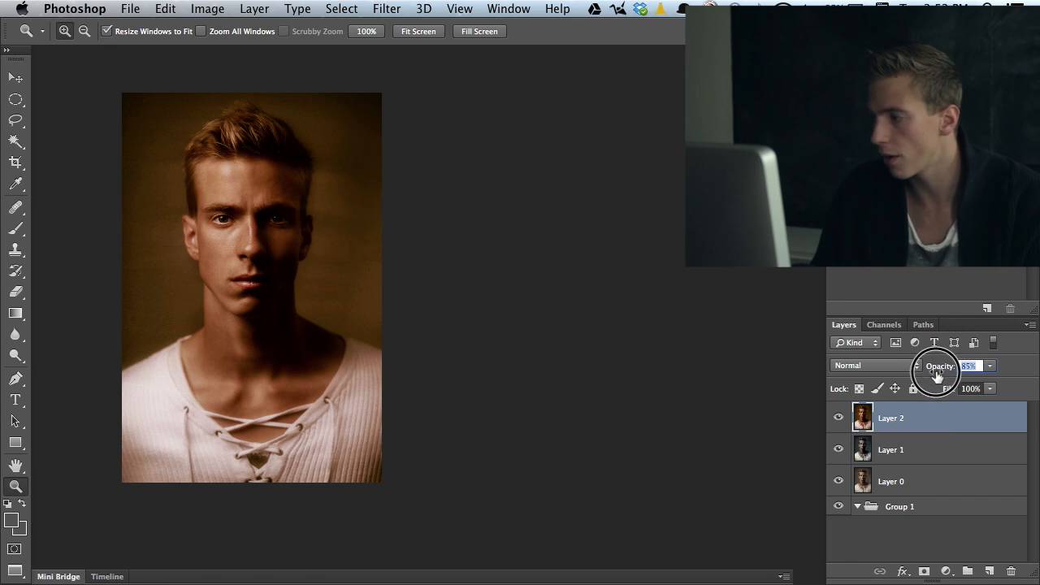
left_click_drag(939, 373, 969, 366)
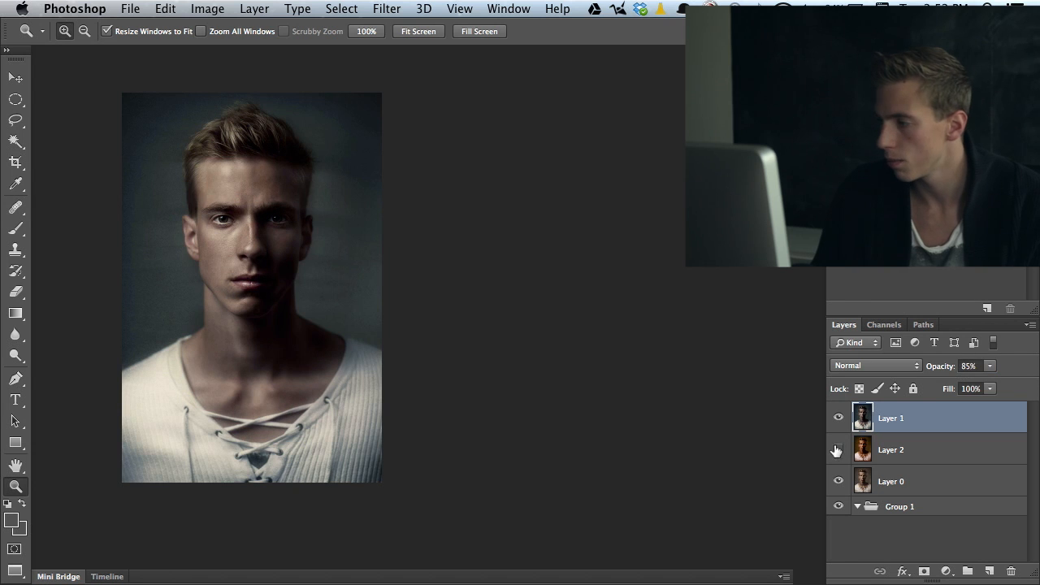
- Show Layer 2 again, then toggle Layer 0's eye to compare the original and restore
left_click(839, 450)
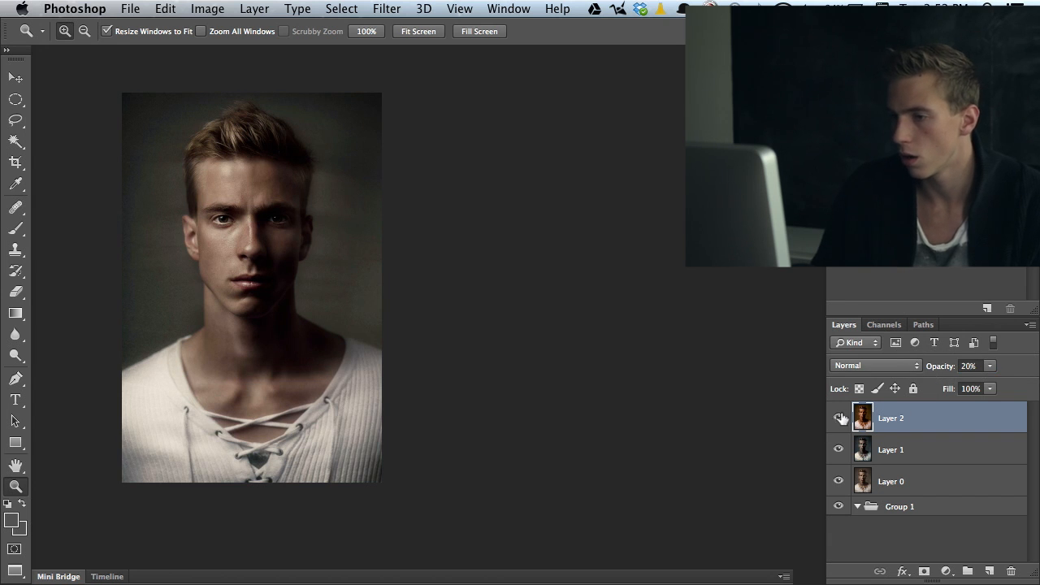
left_click(839, 481)
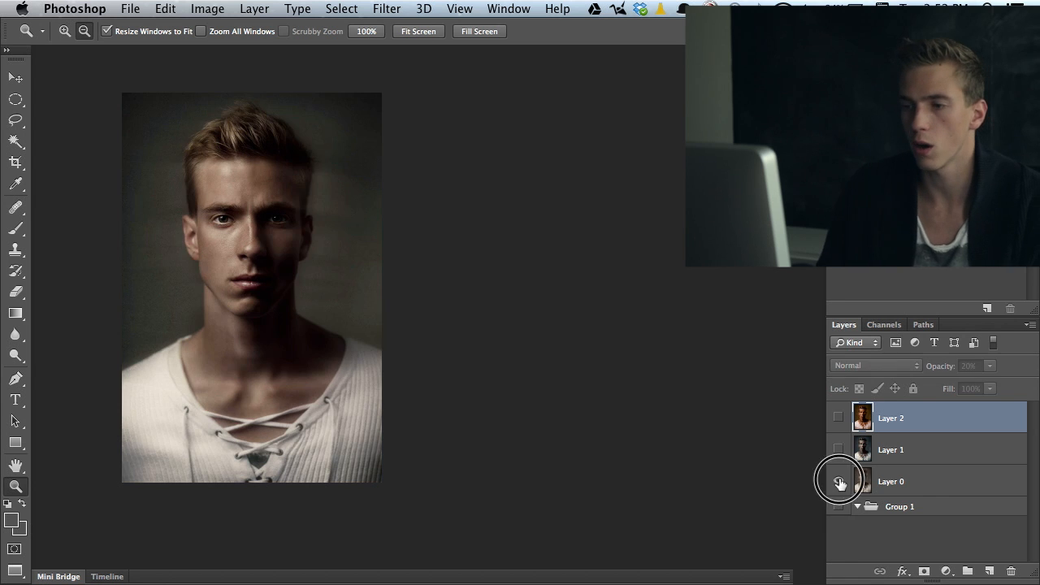
left_click(839, 481)
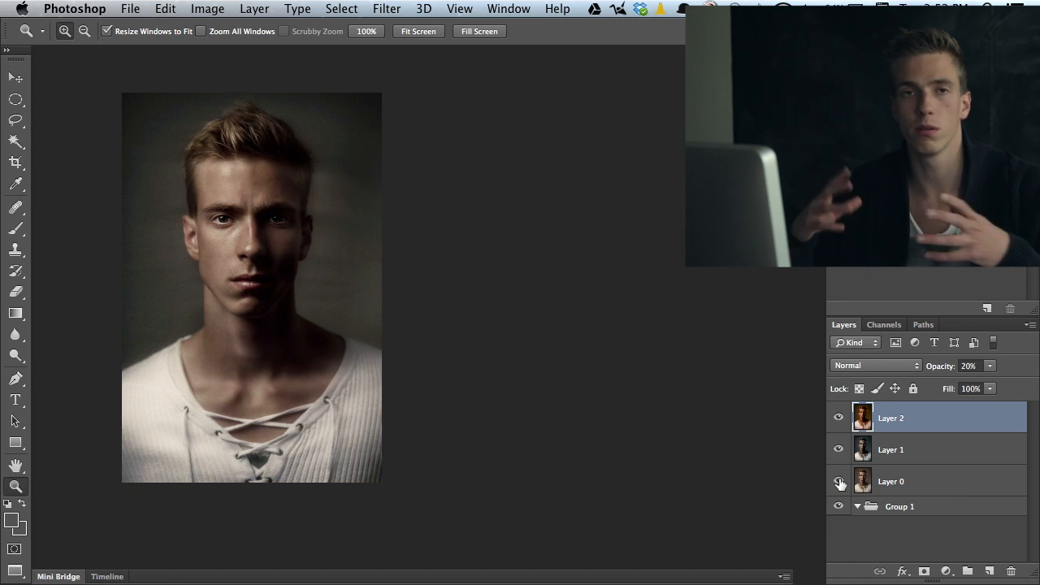